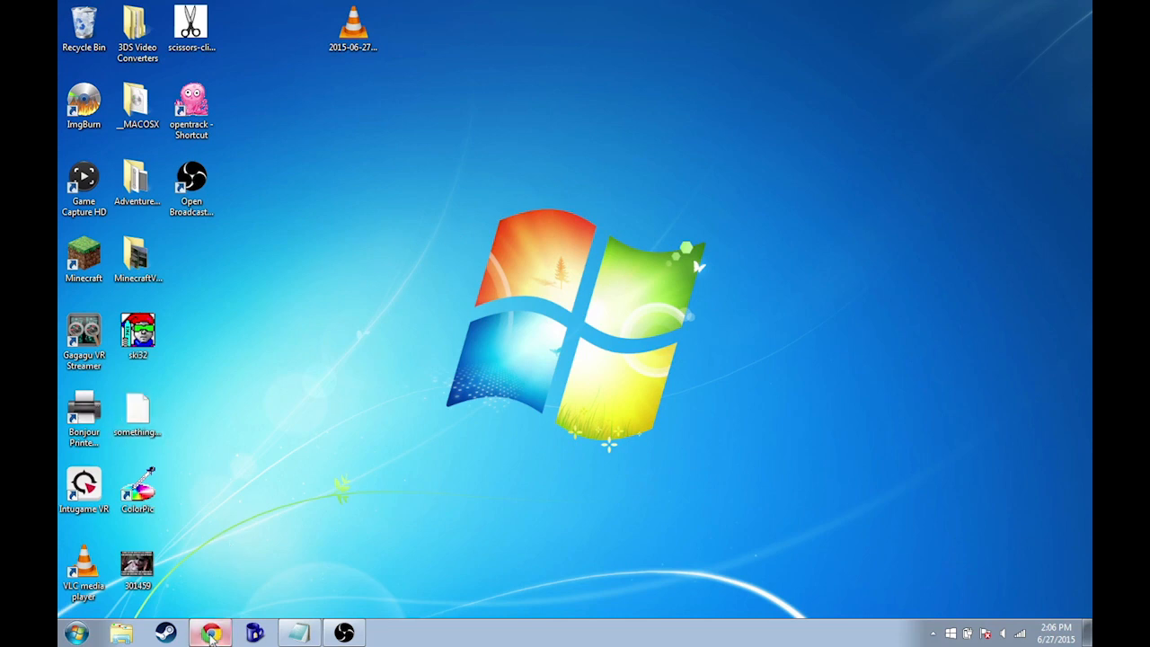
- Bring the java.com Free Java Download page (Version 8 Update 45) to the front
left_click(210, 633)
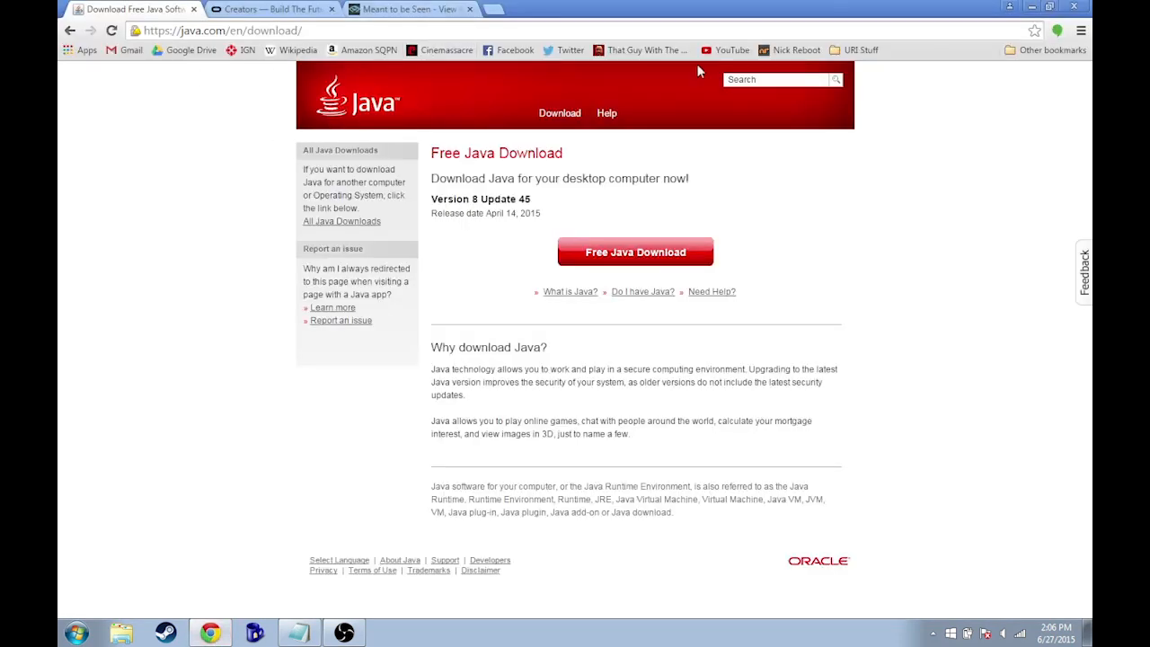
mouse_move(440, 407)
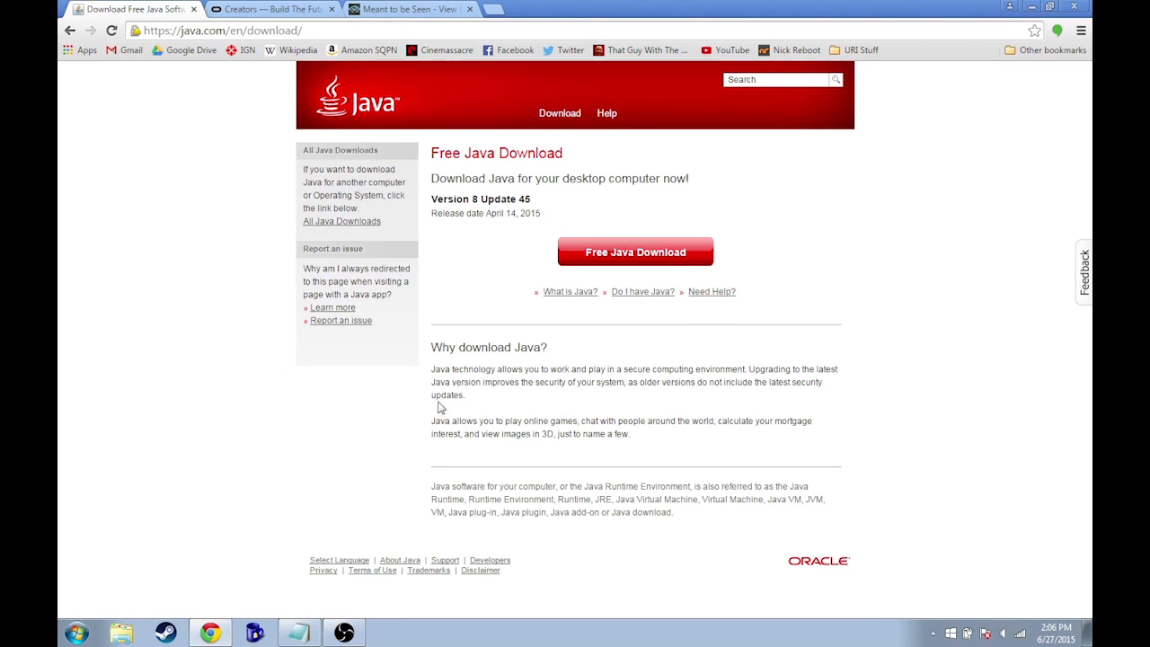
mouse_move(440, 406)
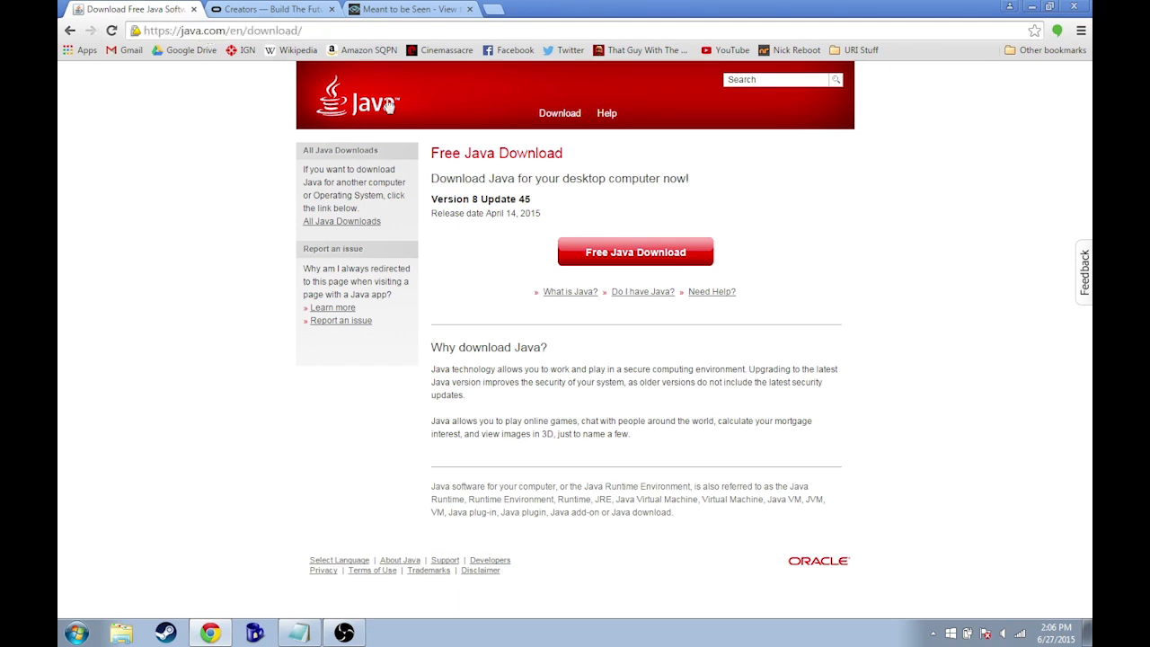
mouse_move(682, 269)
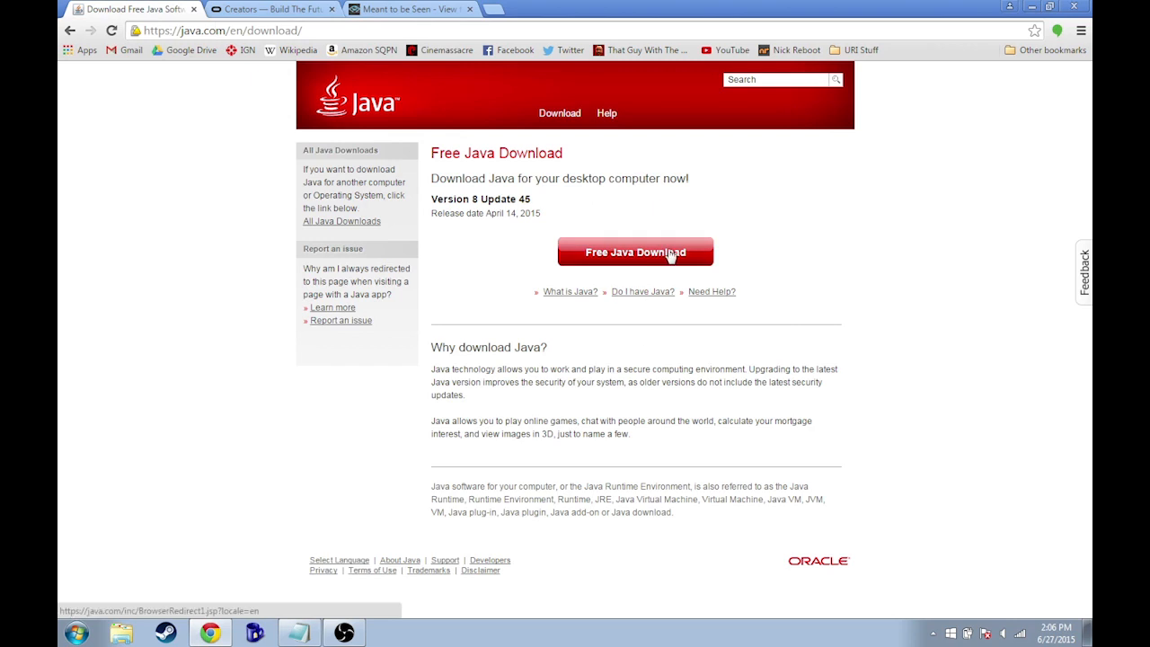
mouse_move(843, 209)
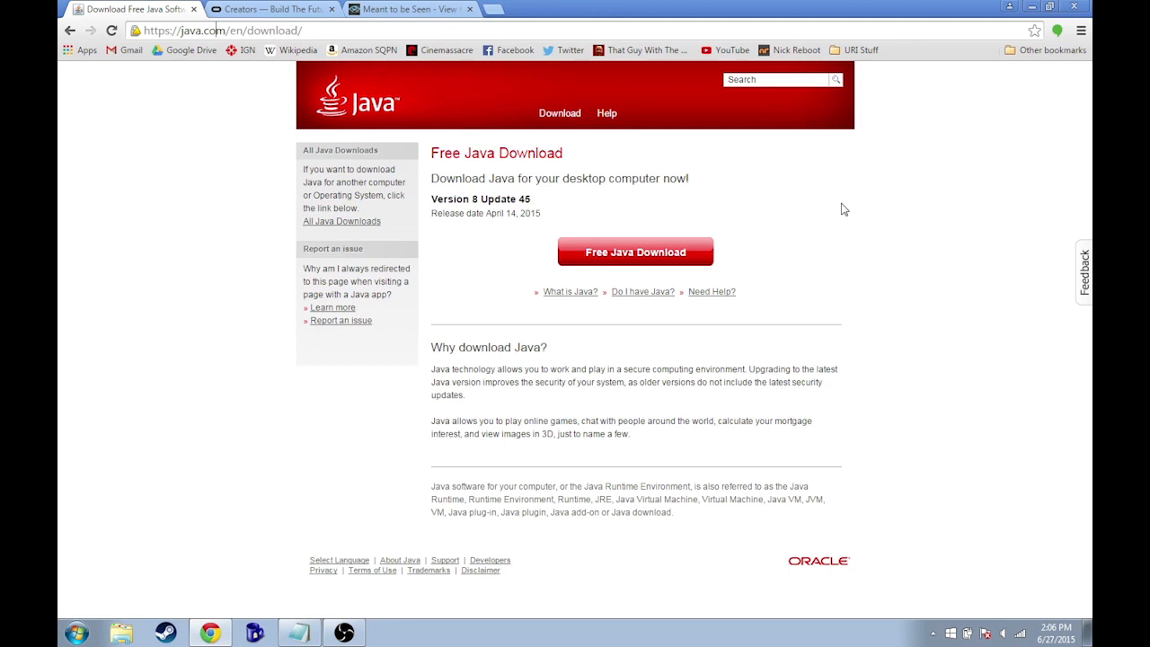
mouse_move(582, 247)
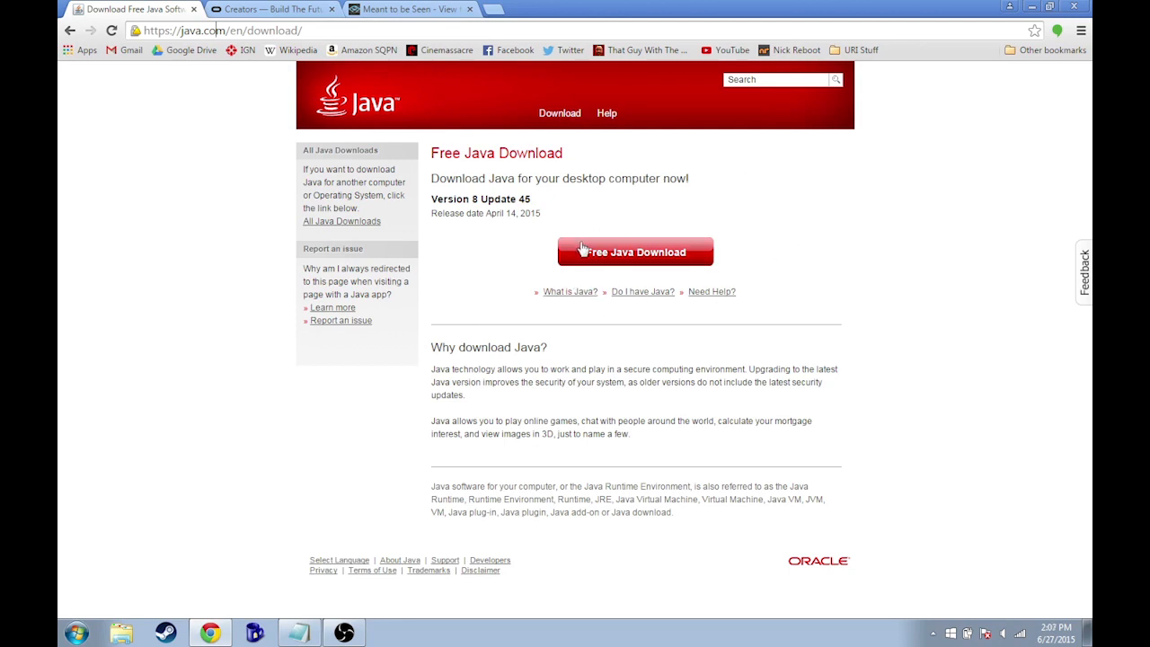
mouse_move(278, 7)
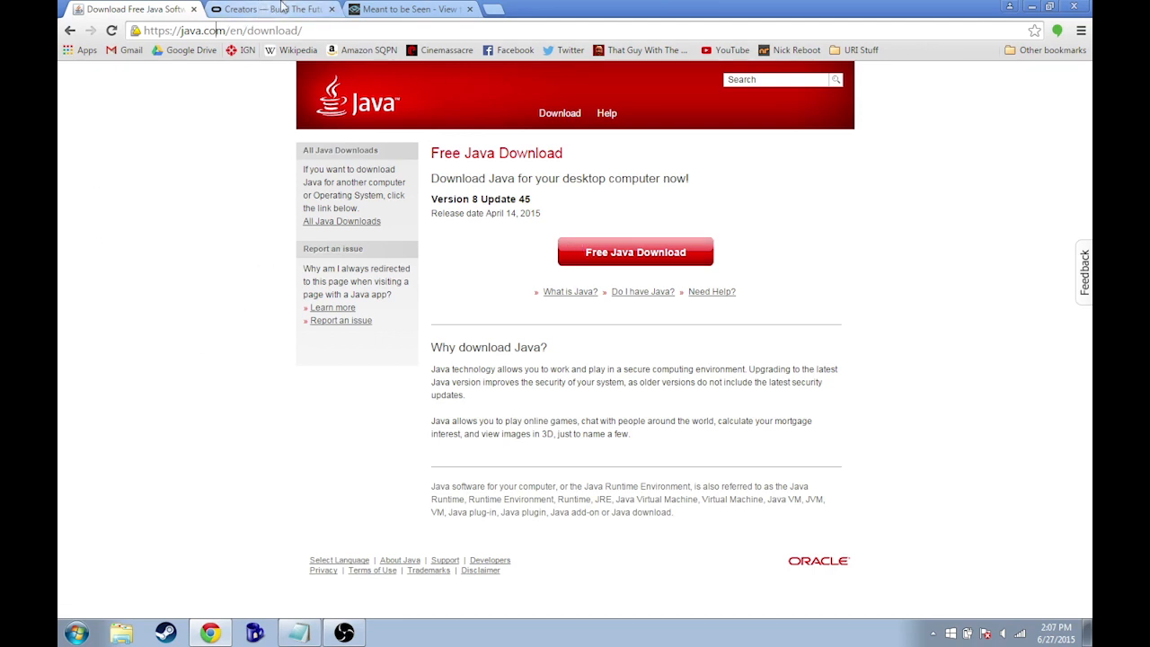
left_click(269, 8)
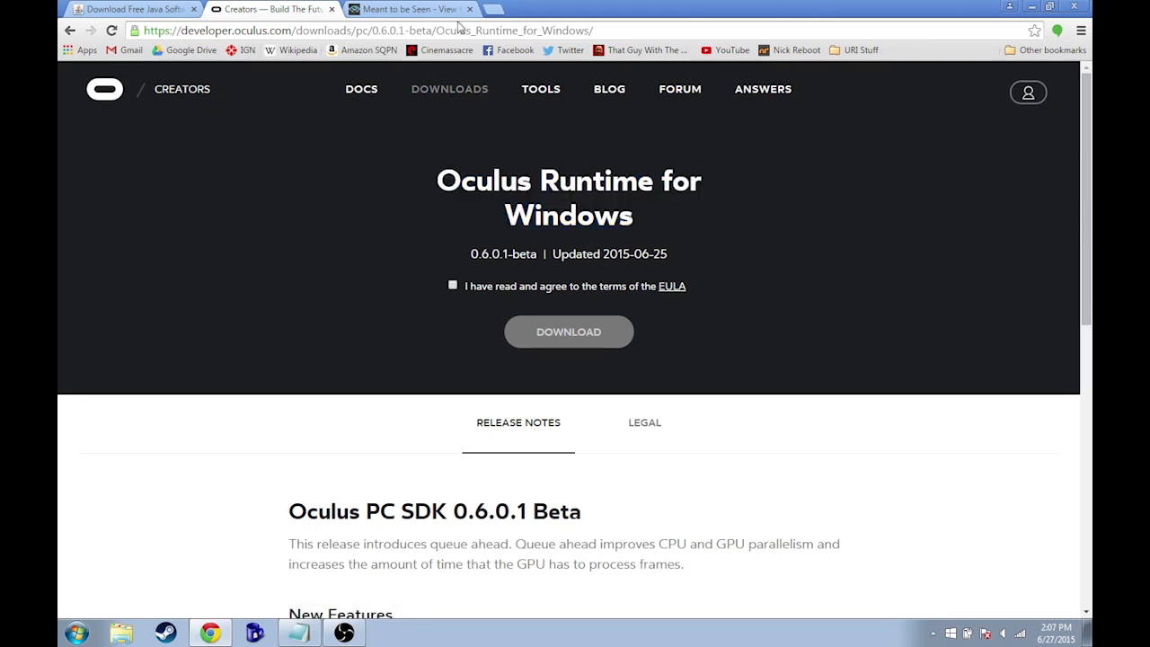
mouse_move(529, 51)
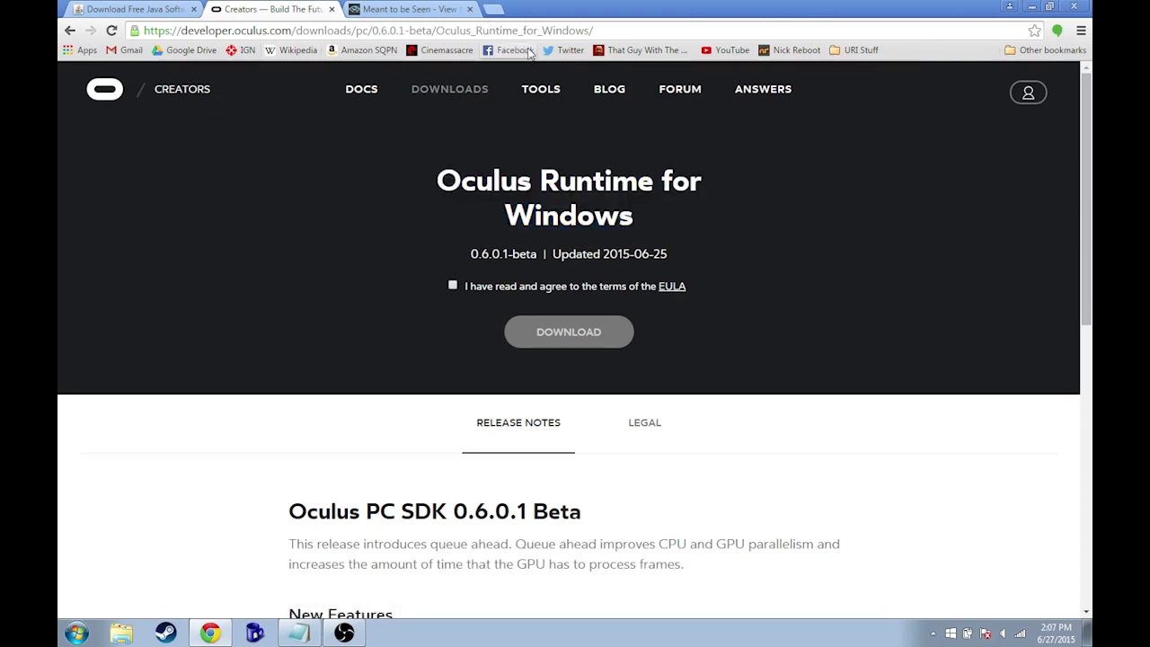
mouse_move(562, 61)
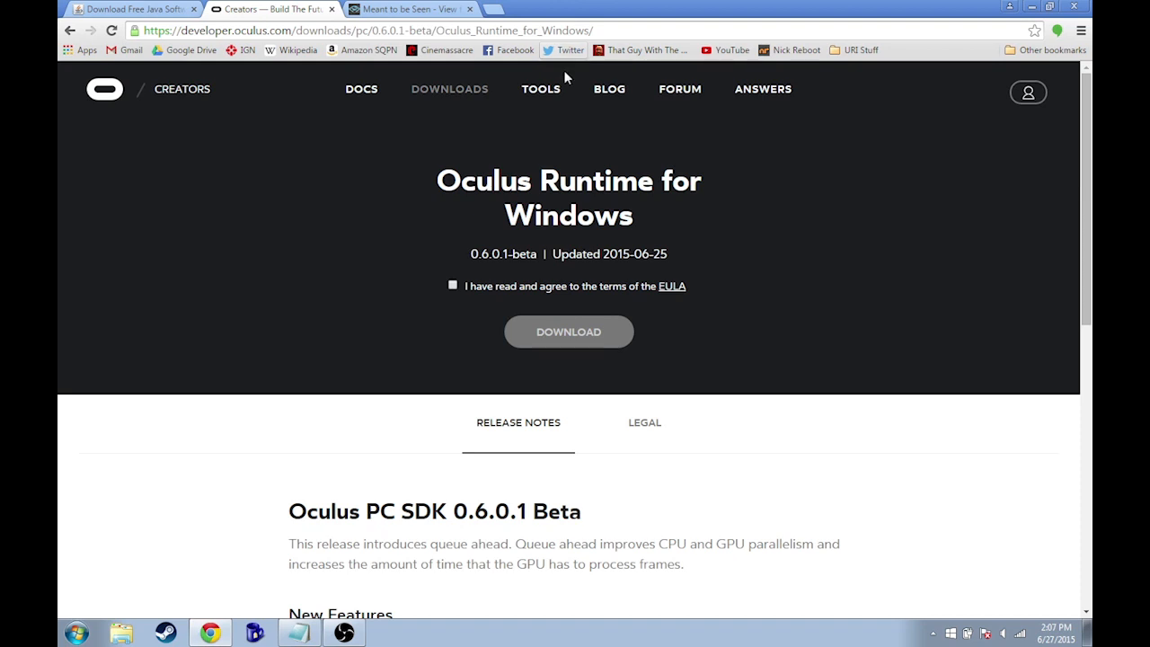
double_click(464, 180)
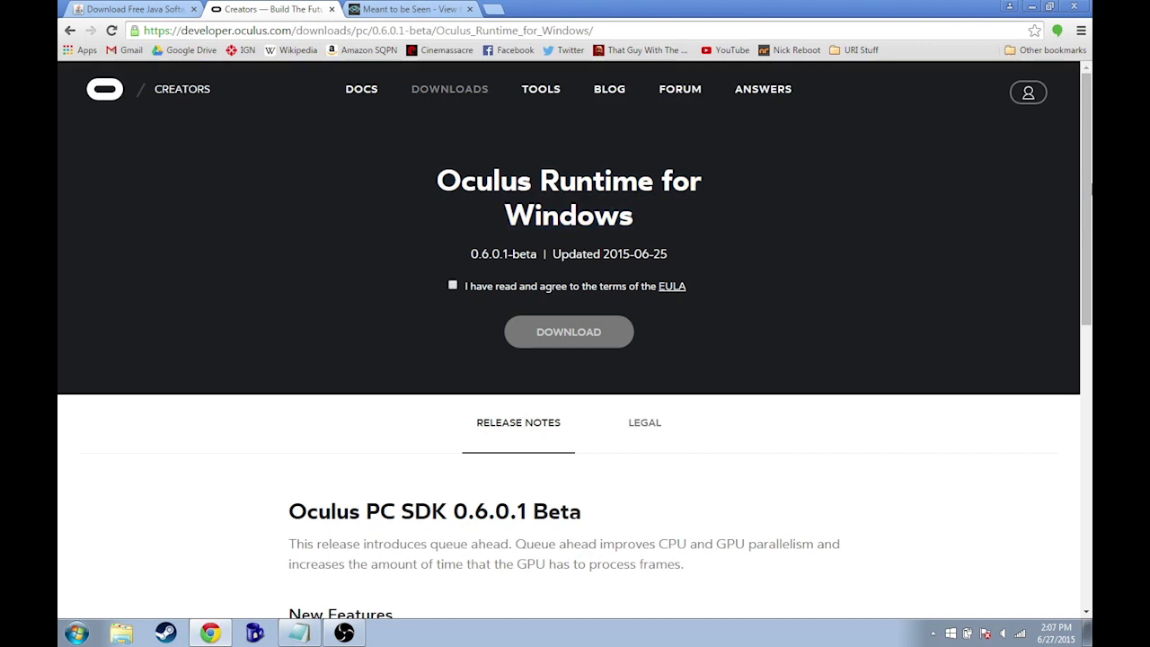
mouse_move(381, 50)
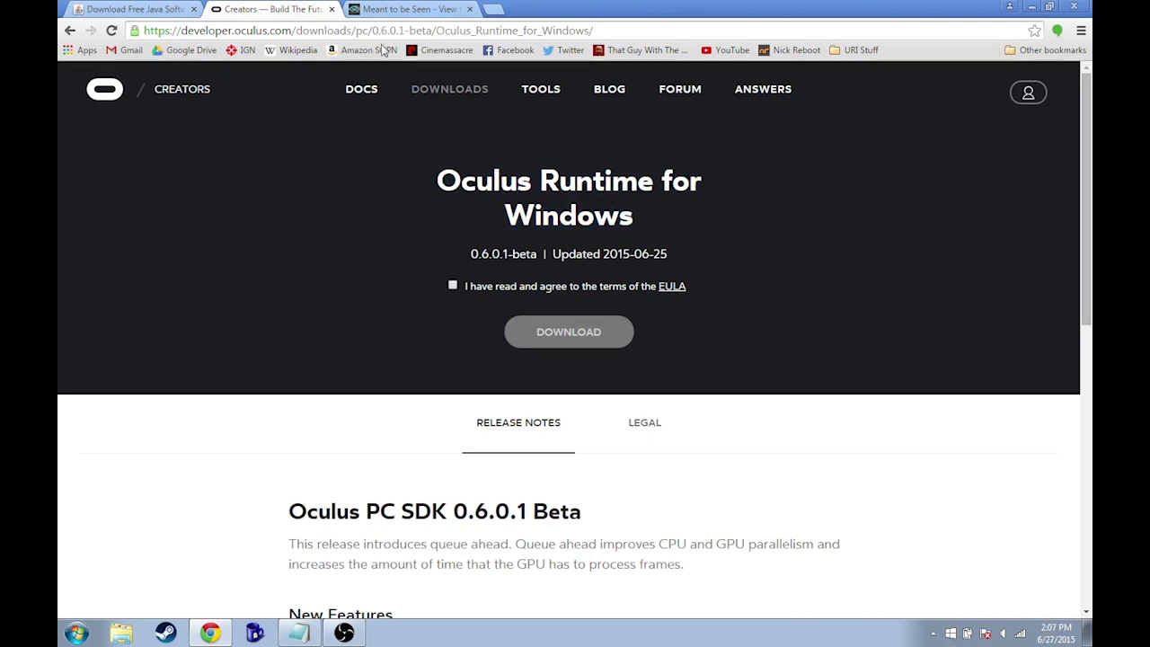
mouse_move(549, 167)
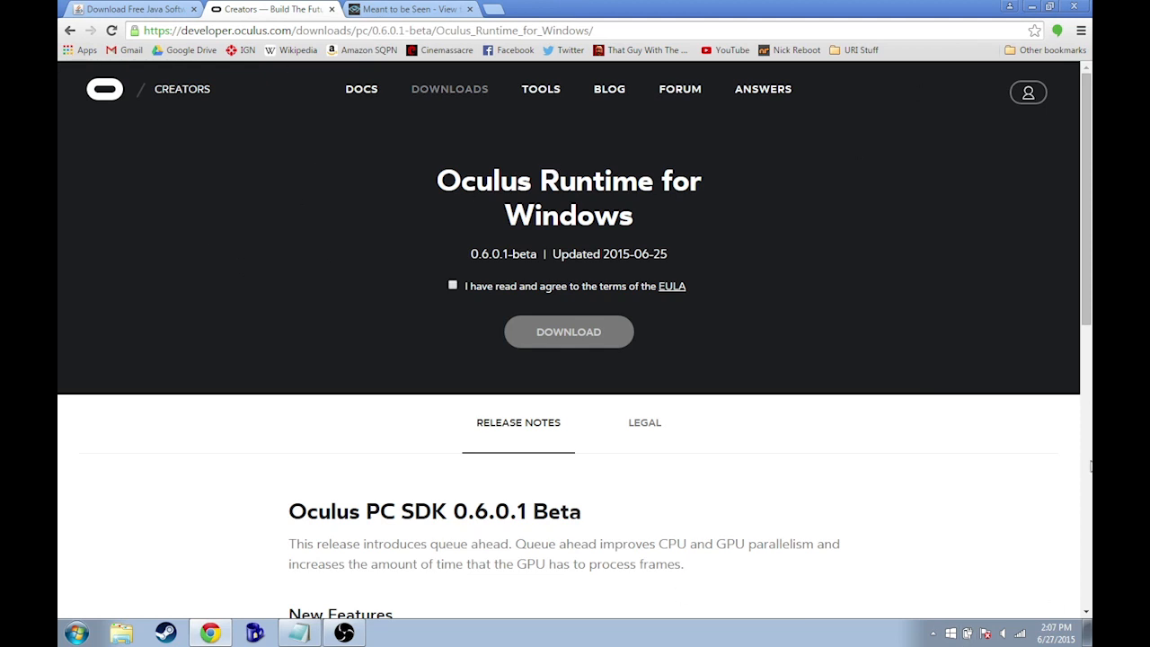
mouse_move(435, 181)
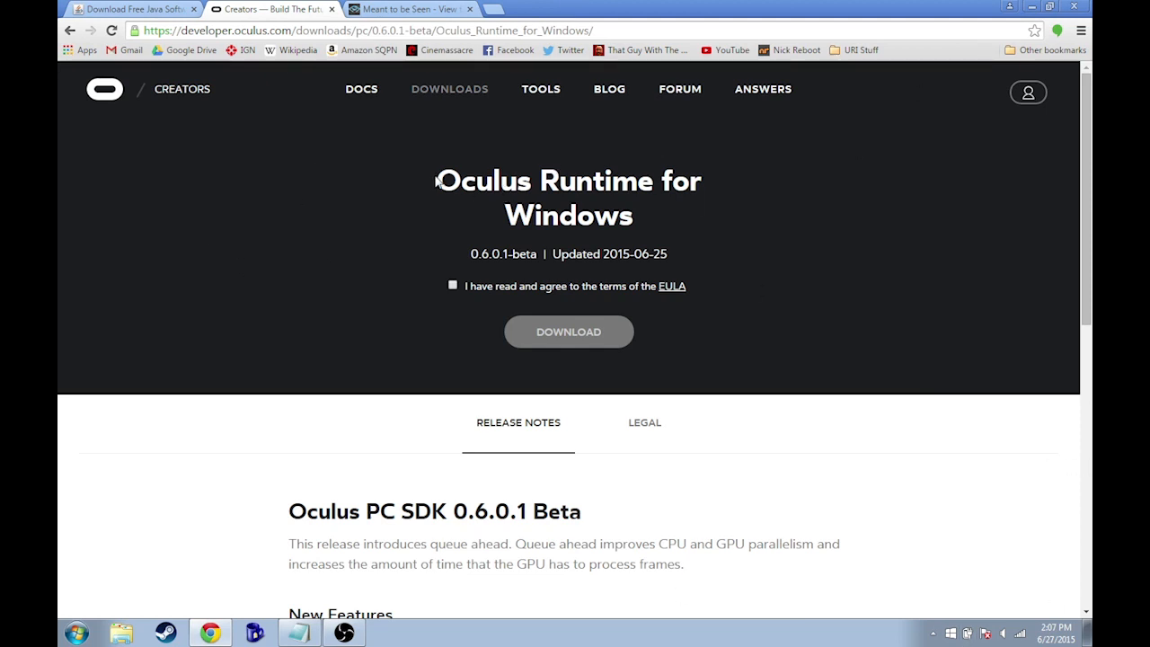
mouse_move(791, 202)
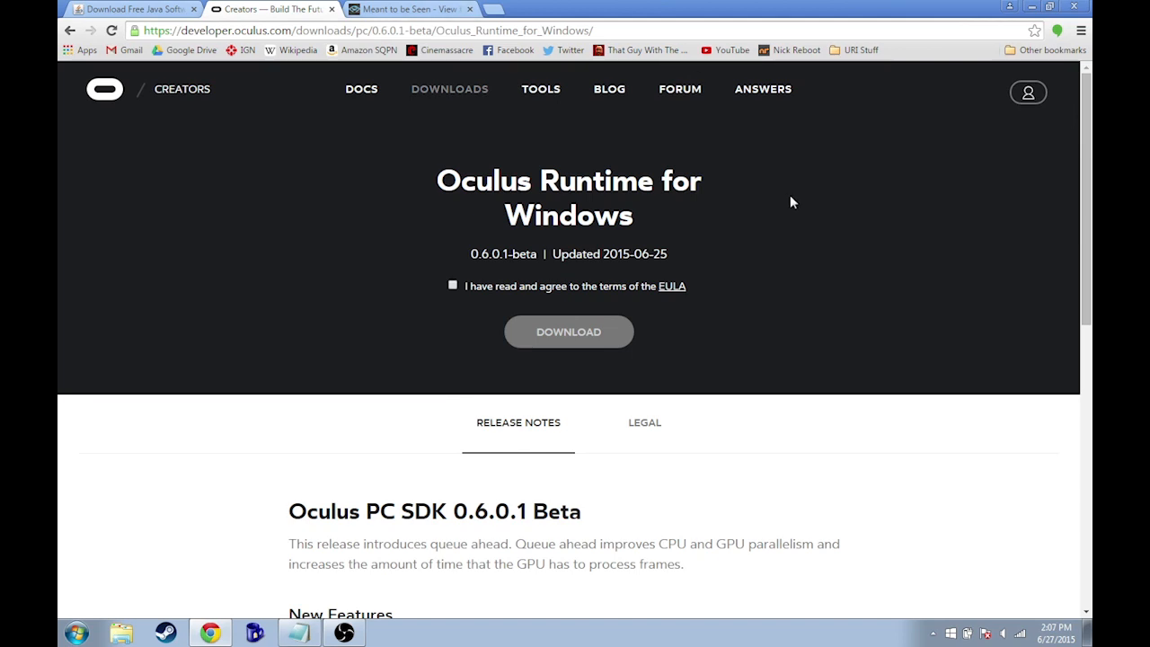
mouse_move(926, 639)
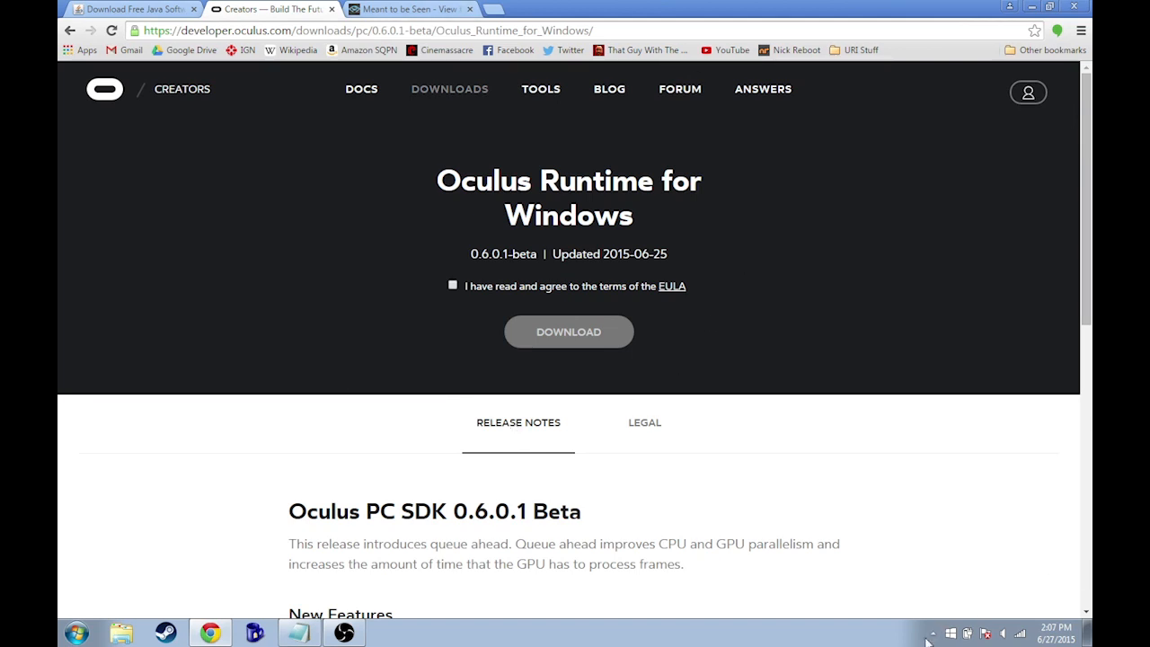
left_click(909, 632)
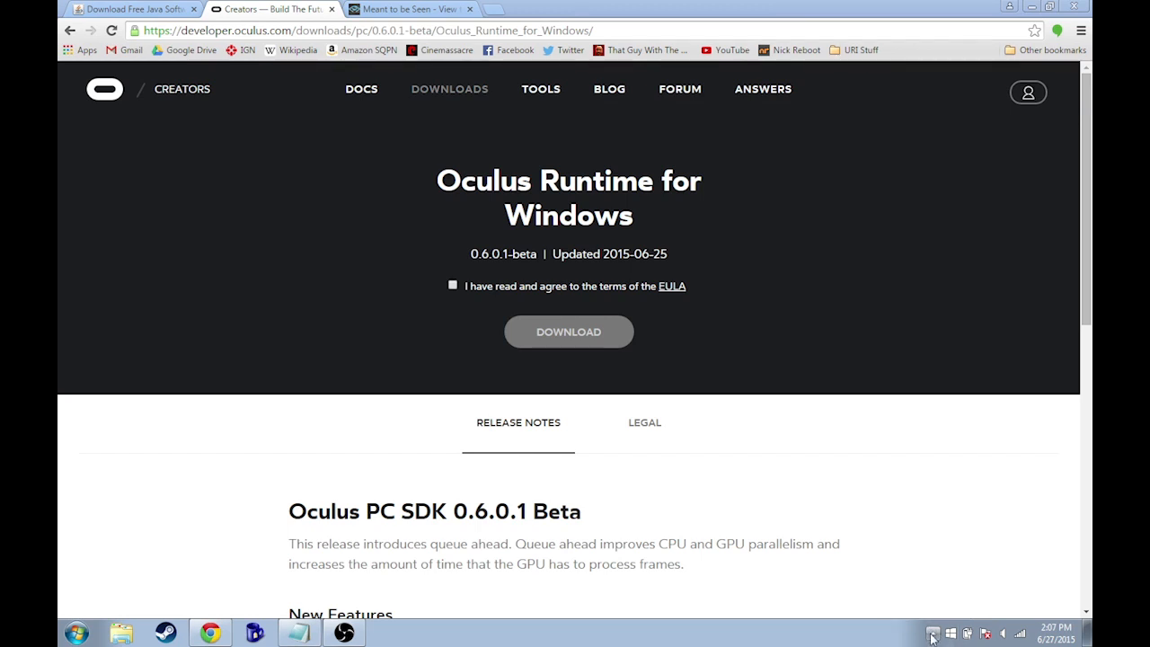
left_click(131, 9)
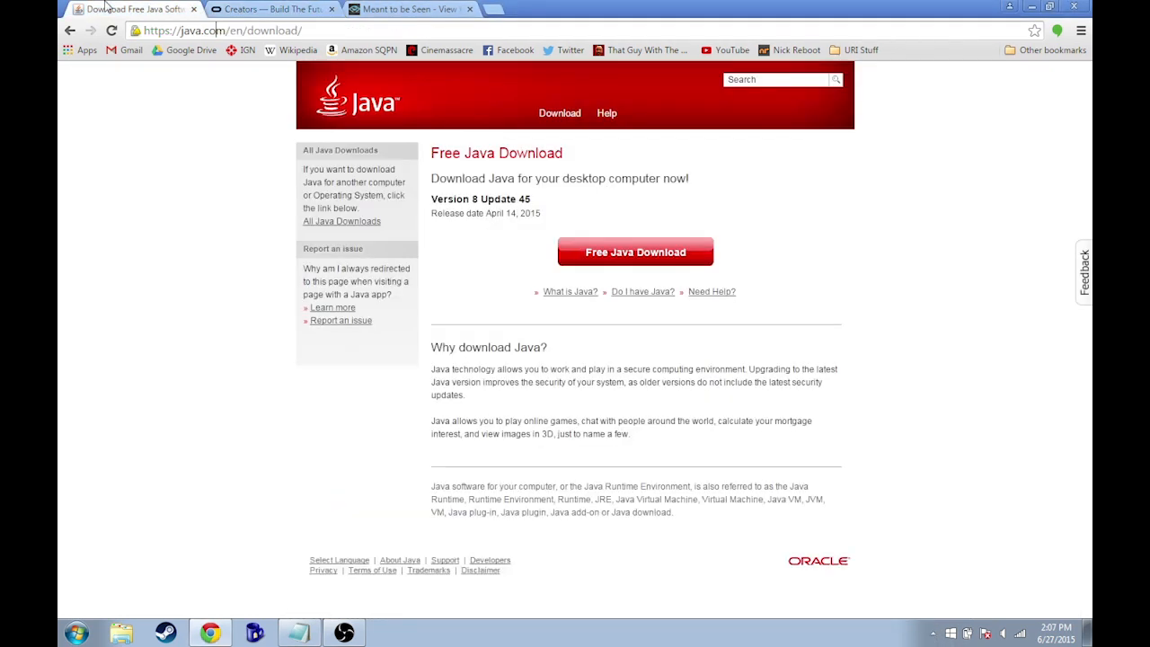
- Launch Minecraft from the desktop shortcut and show the Oculus Runtime page again
left_click(408, 8)
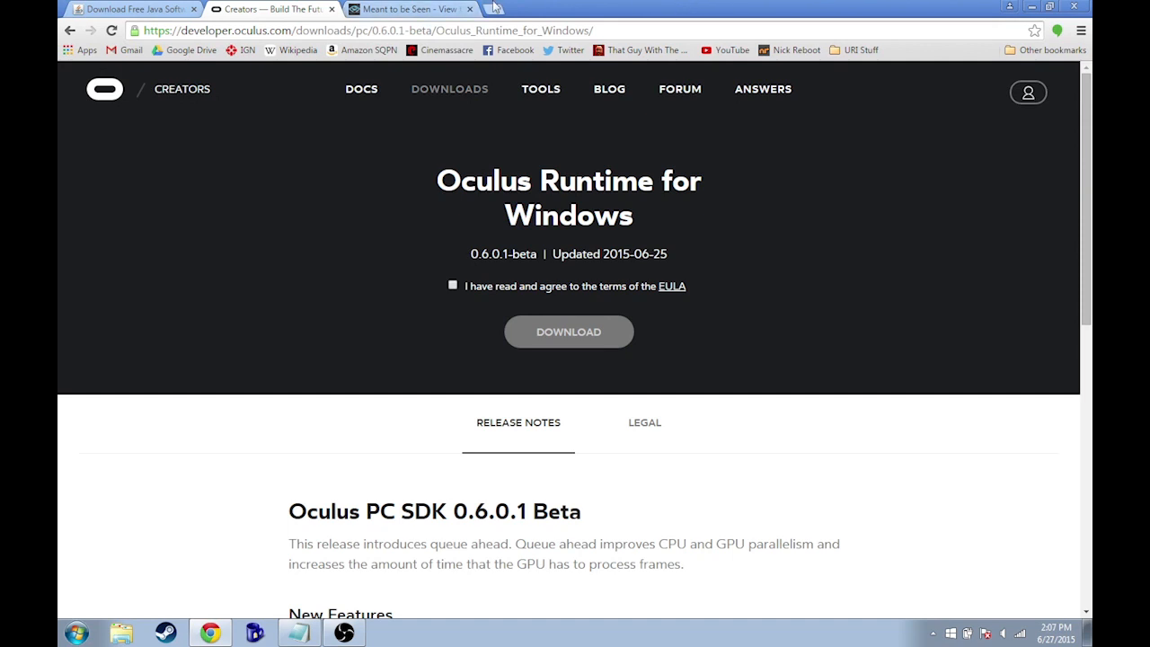
mouse_move(1031, 8)
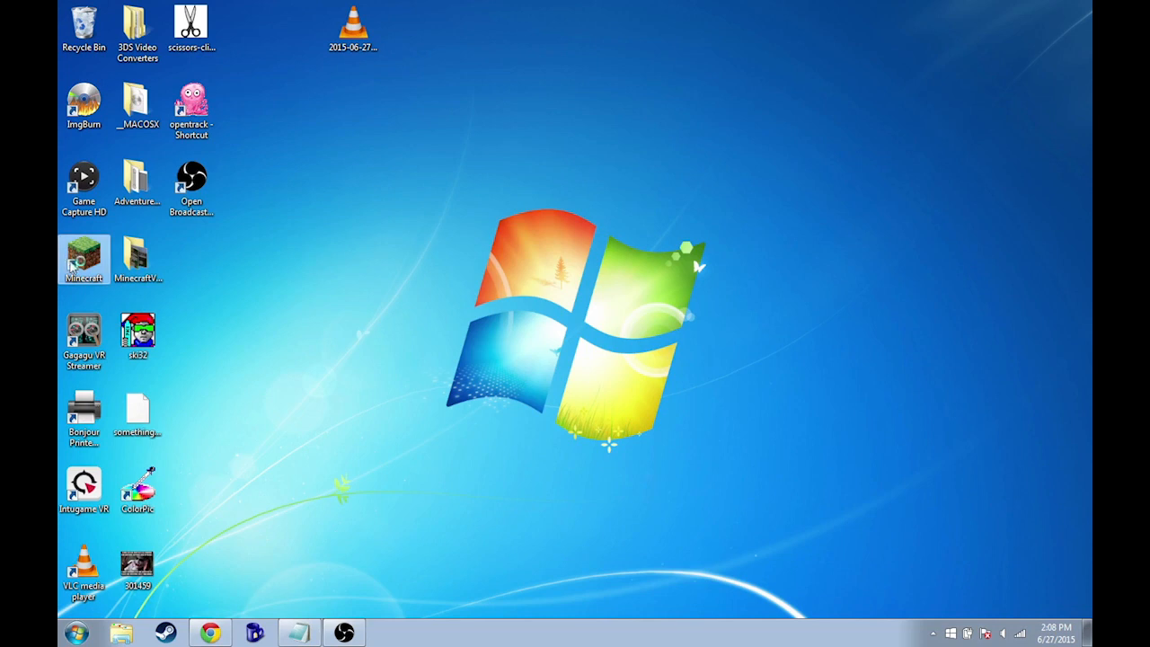
double_click(83, 259)
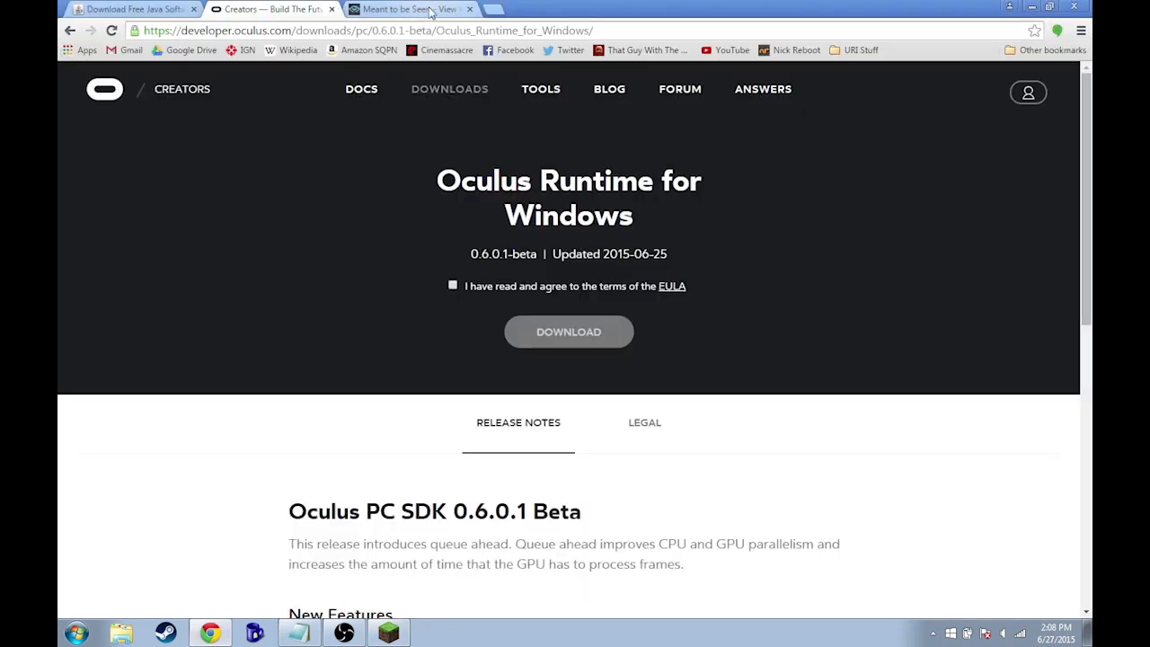
- Read through the MTBS3D Minecrift release post, briefly checking the Oculus Runtime page
left_click(408, 9)
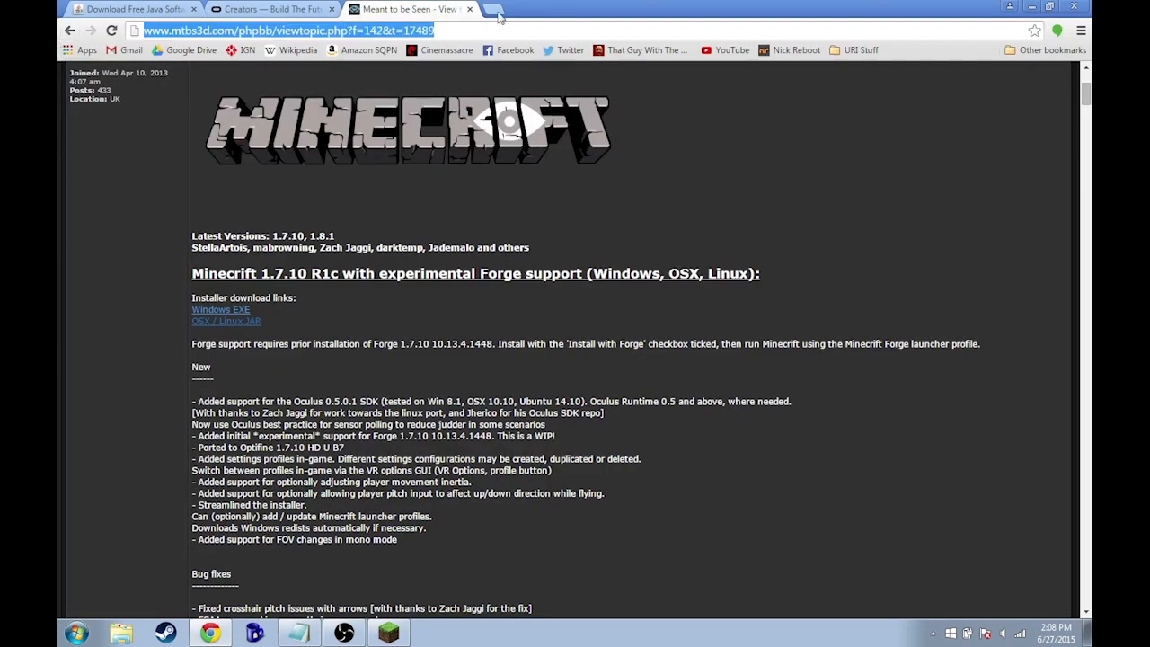
mouse_move(76, 416)
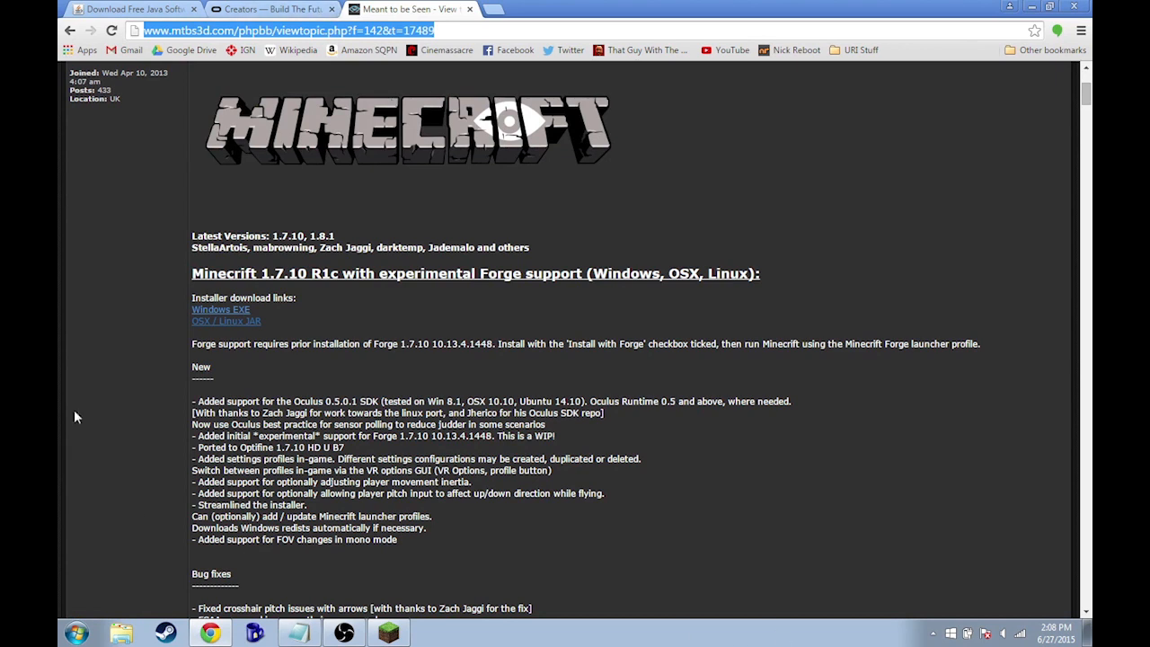
mouse_move(272, 159)
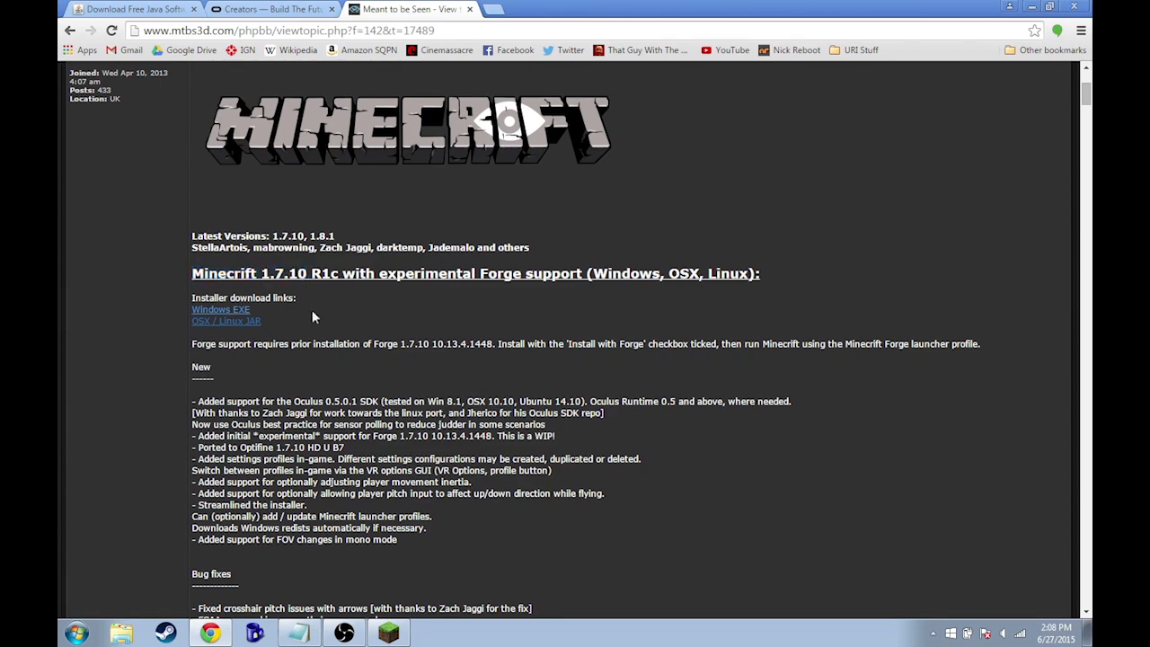
scroll("down", 3)
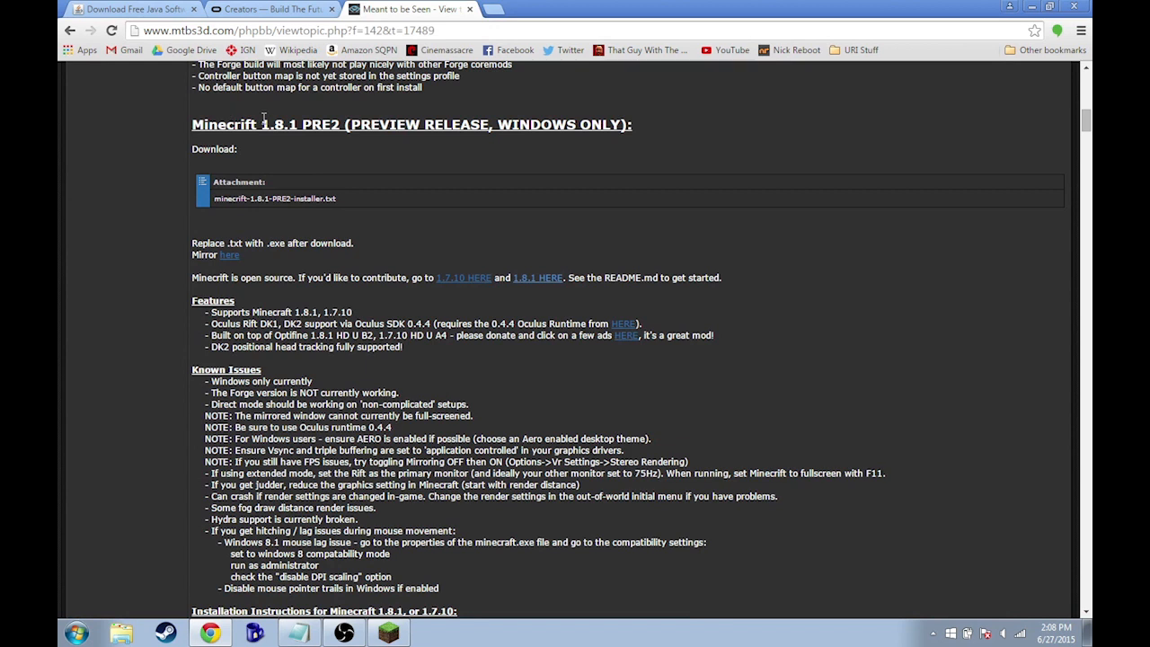
mouse_move(373, 117)
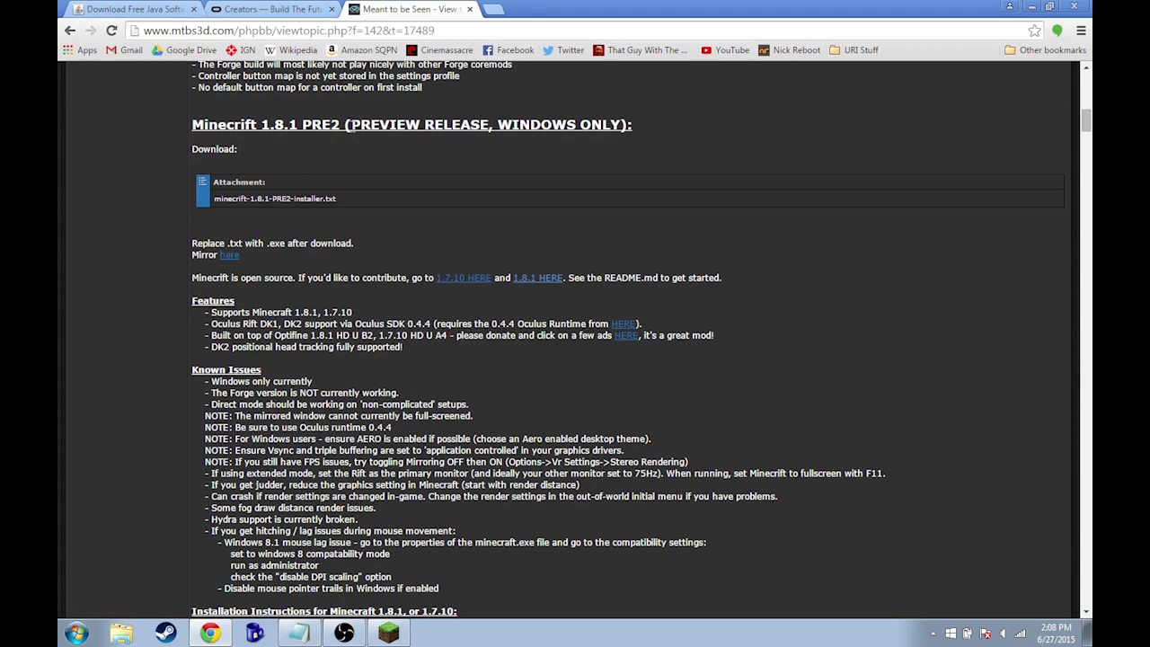
scroll("up", 3)
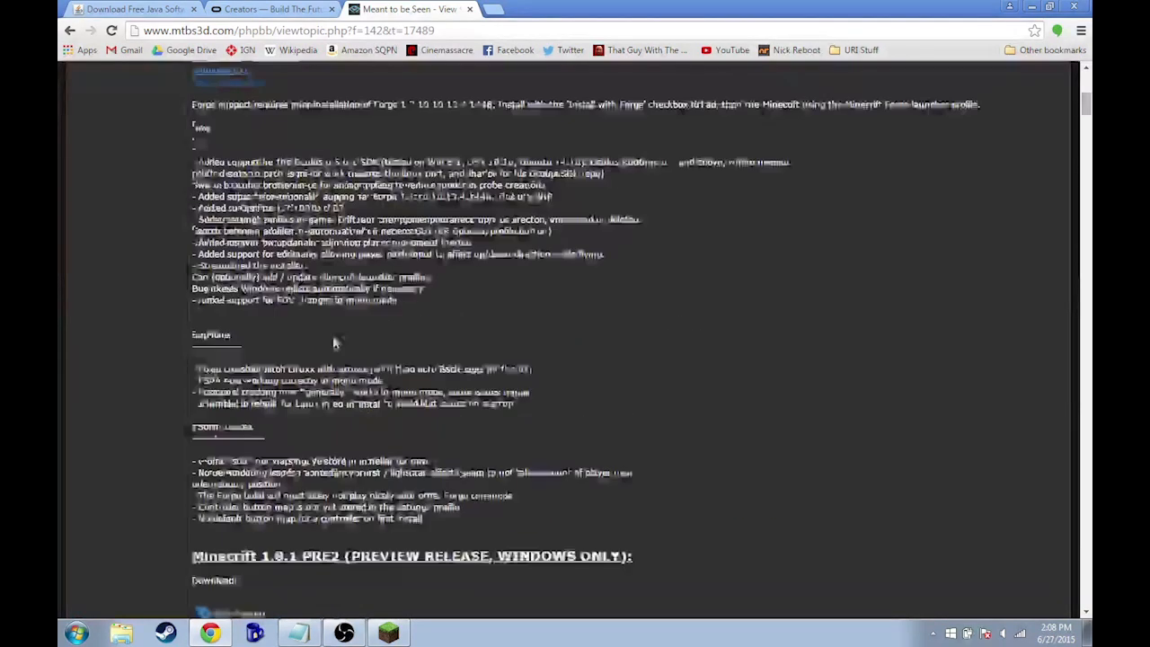
scroll("up", 3)
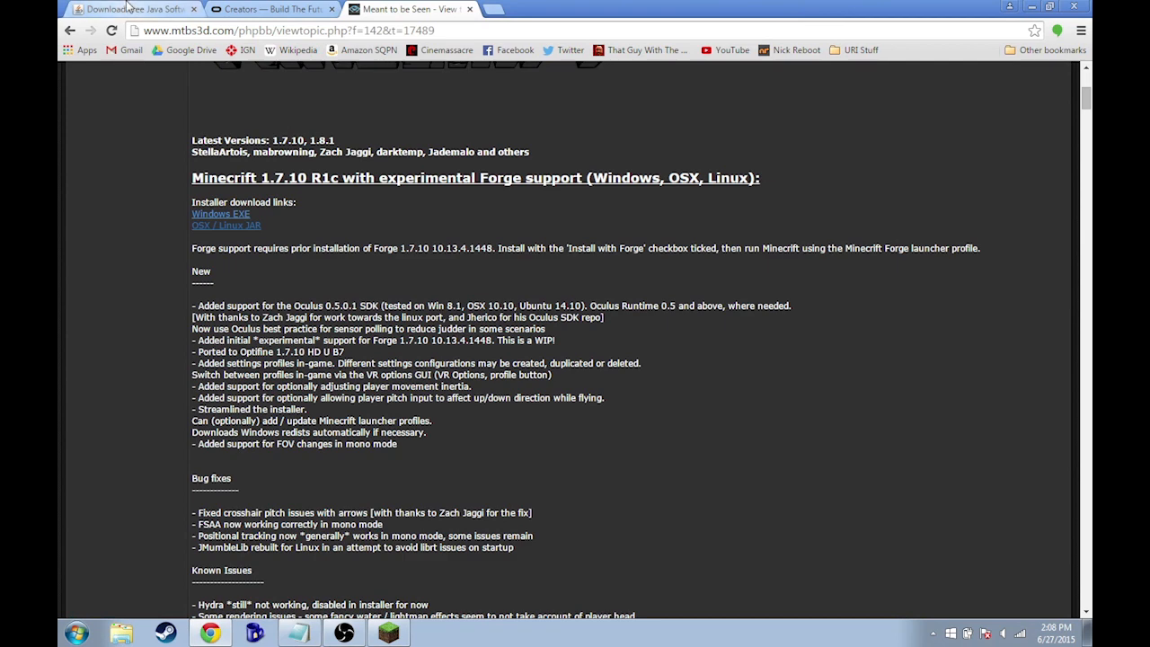
left_click(269, 8)
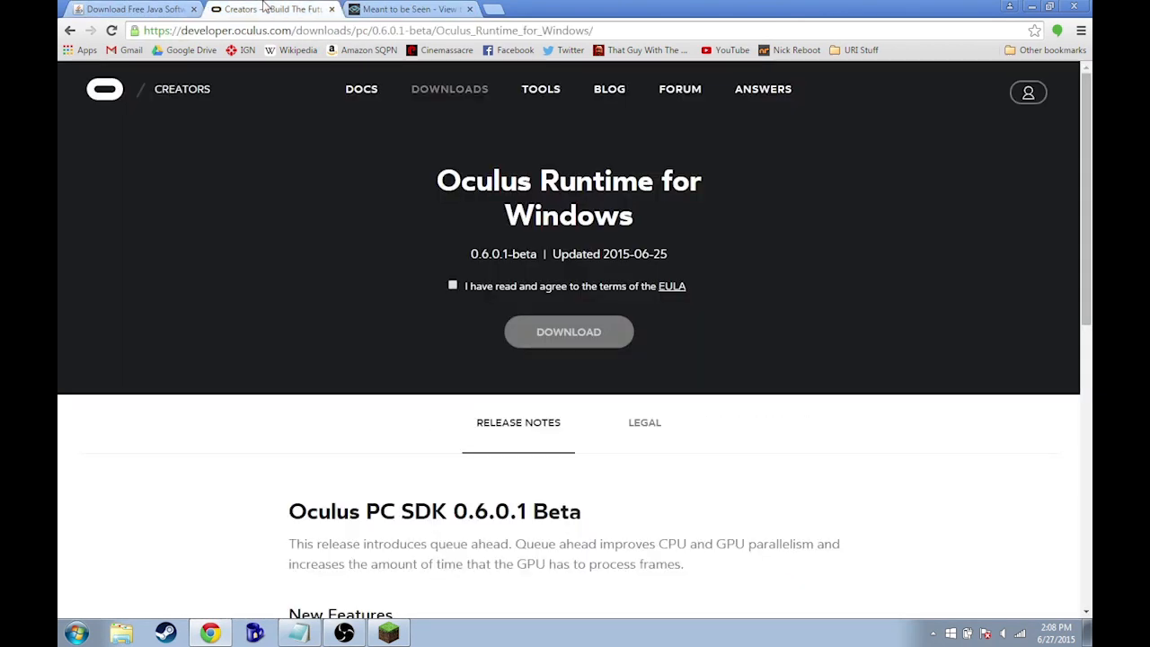
mouse_move(753, 221)
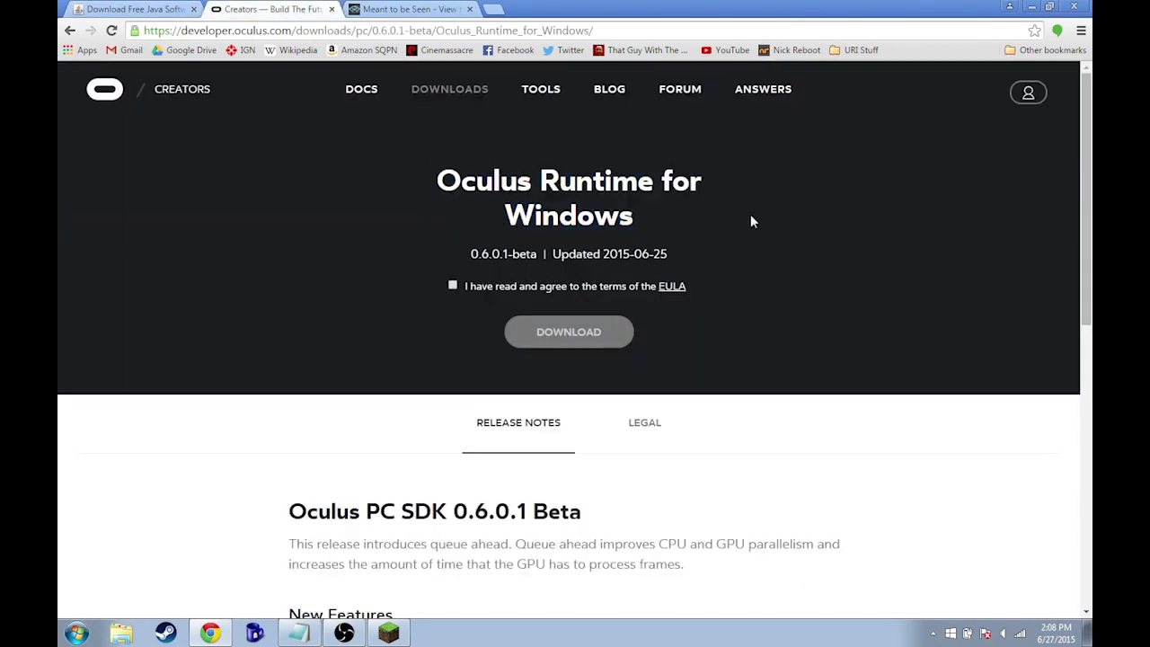
left_click(408, 9)
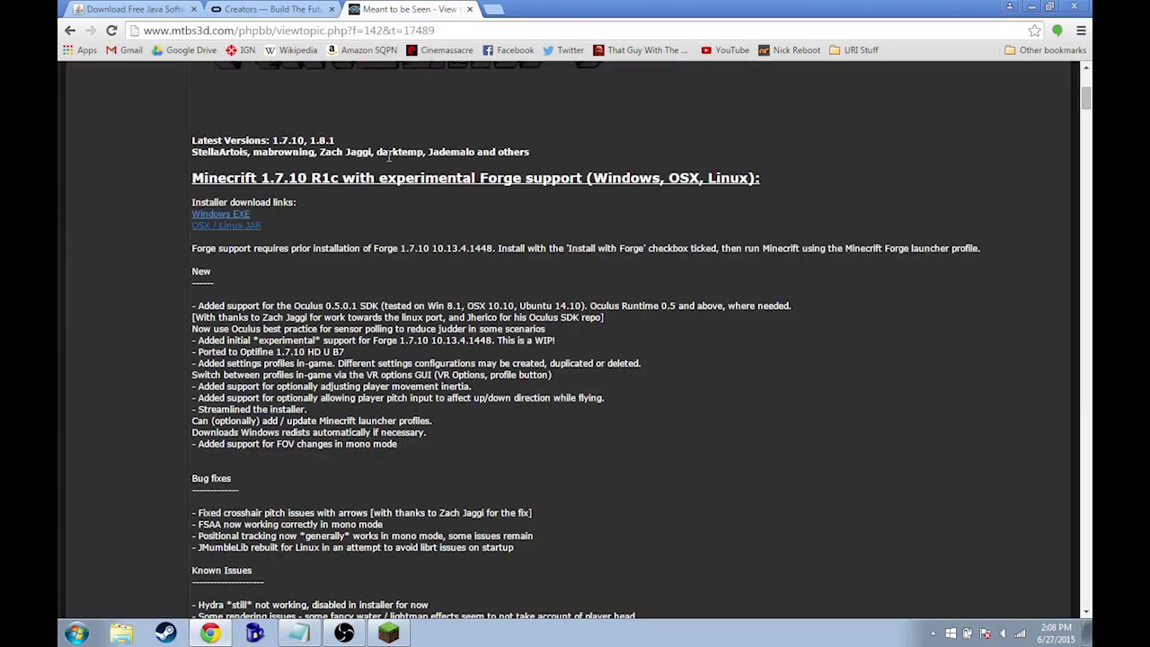
scroll("up", 3)
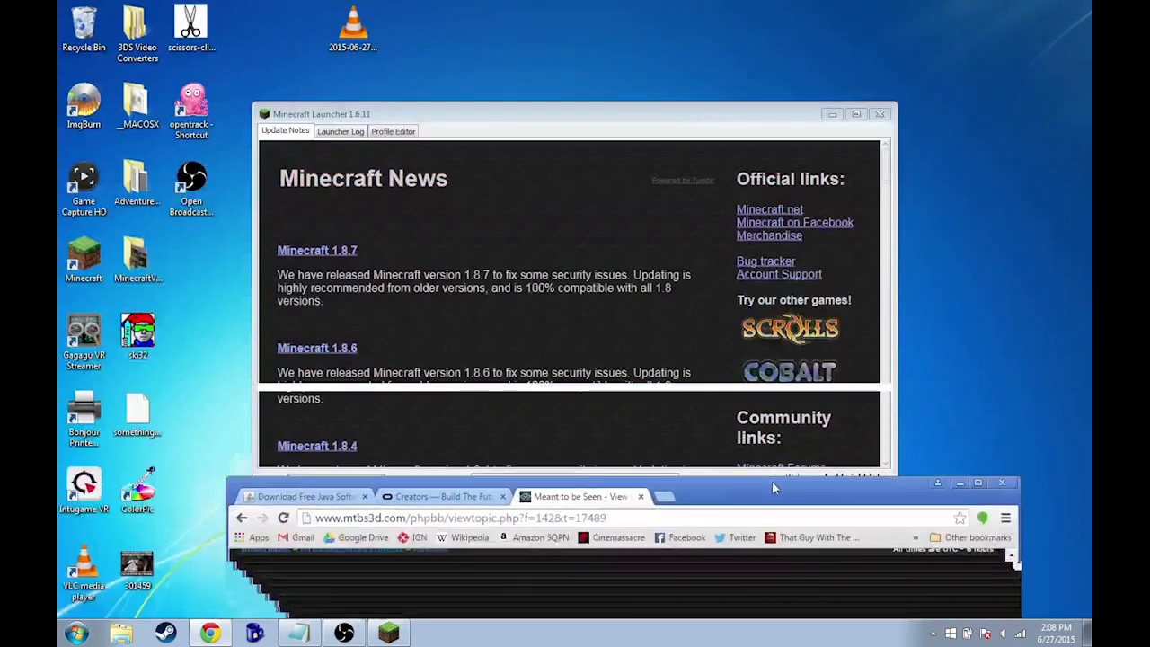
left_click(977, 482)
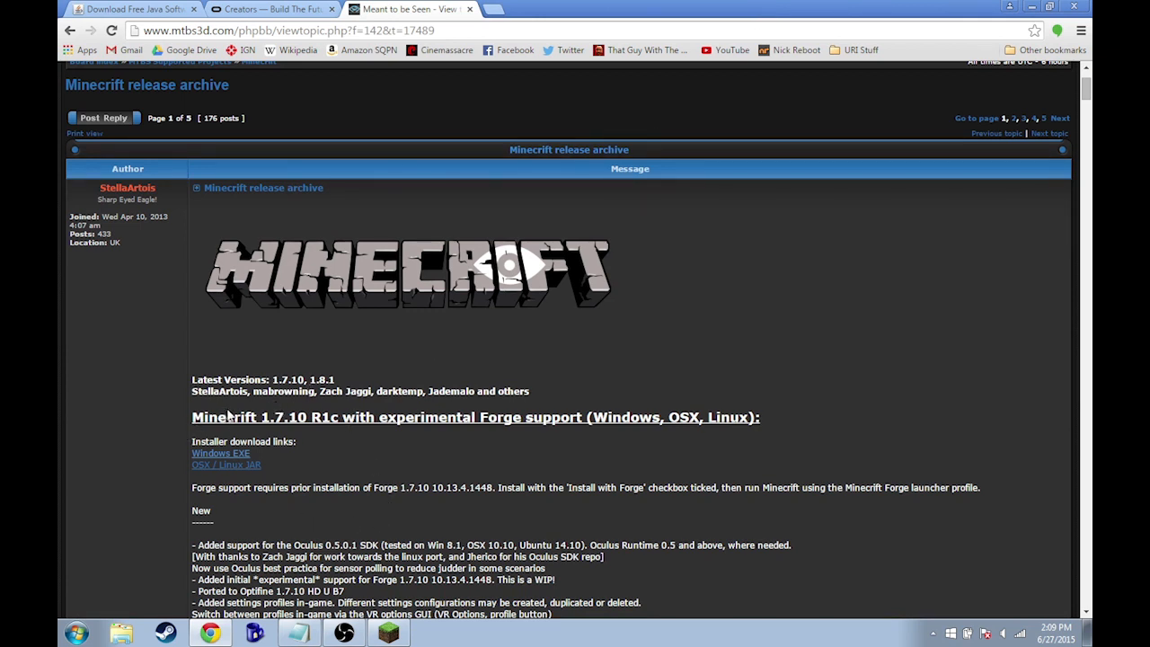
mouse_move(851, 6)
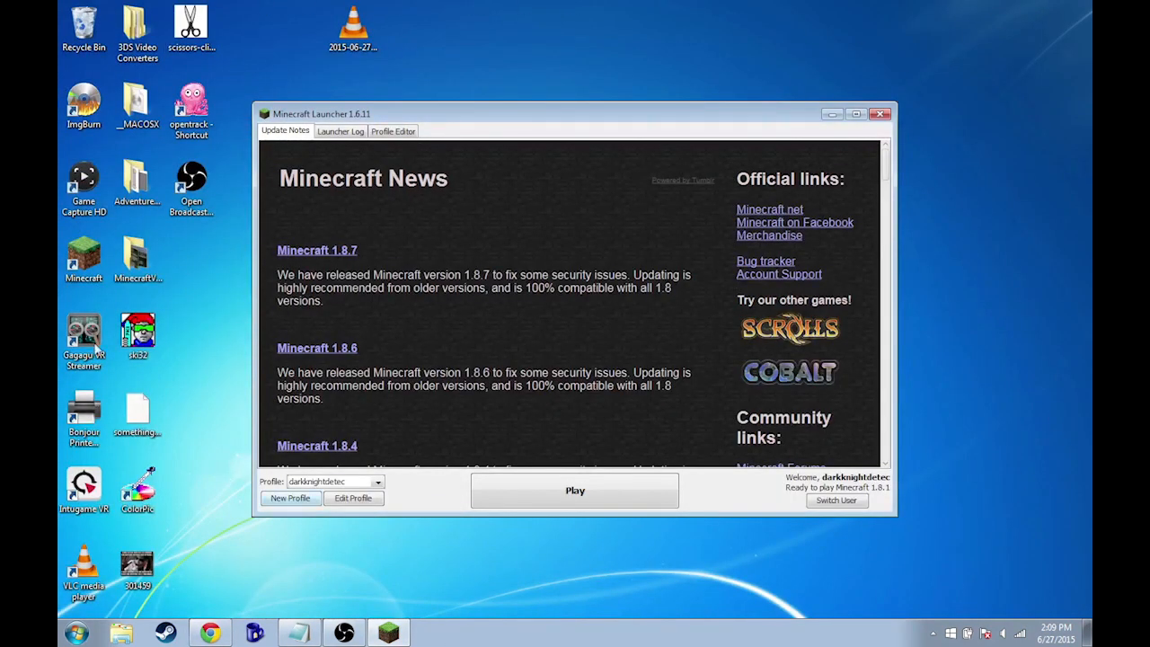
mouse_move(411, 537)
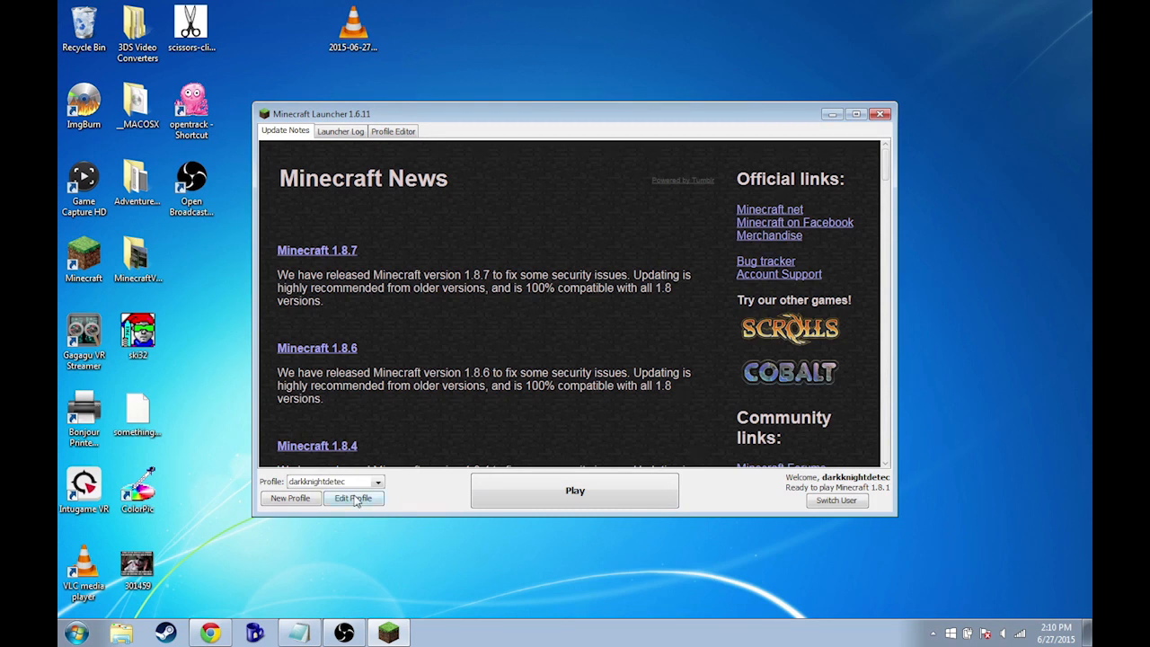
- Set the darkknightdetec profile's Use version to release 1.7.10
left_click(353, 498)
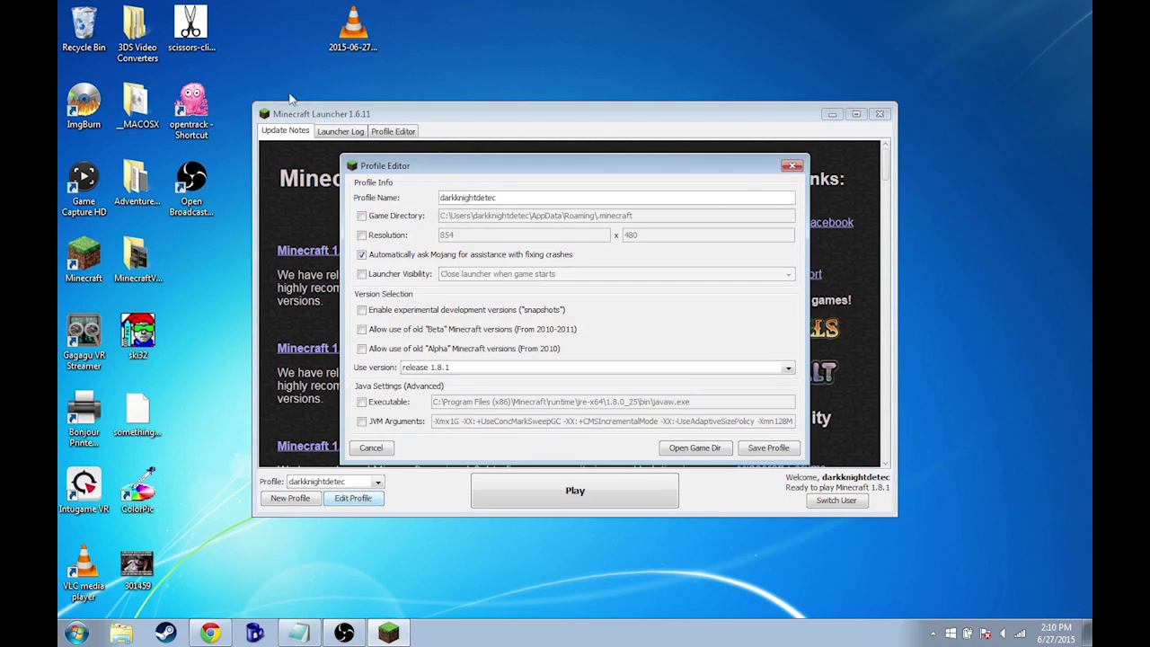
left_click(788, 367)
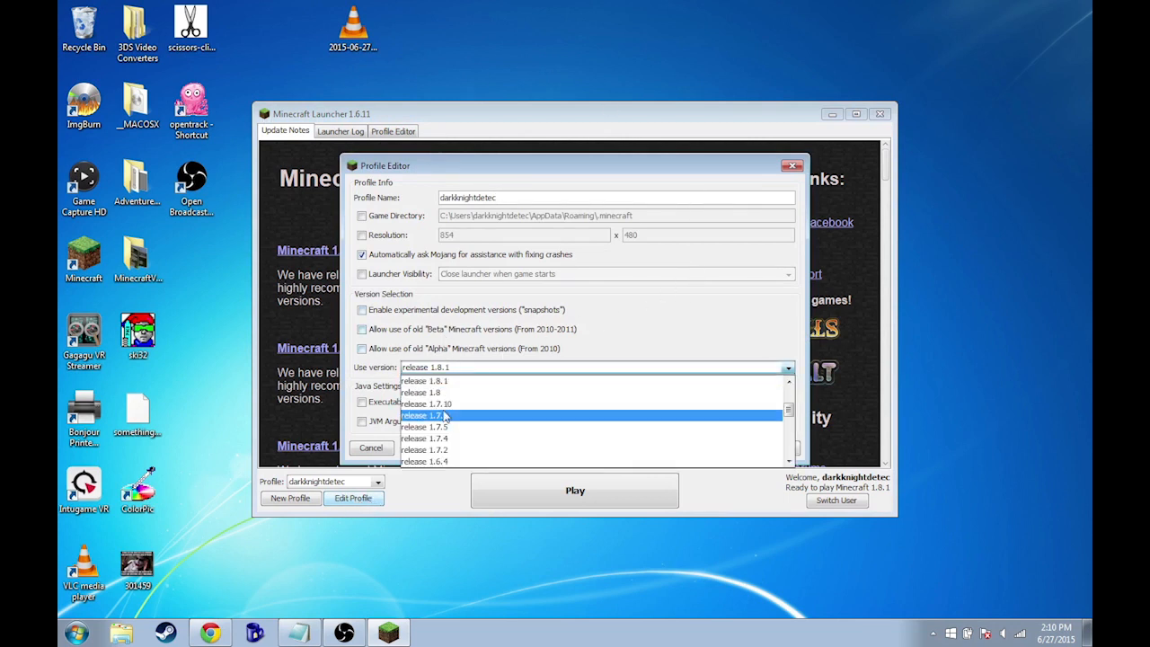
left_click(788, 381)
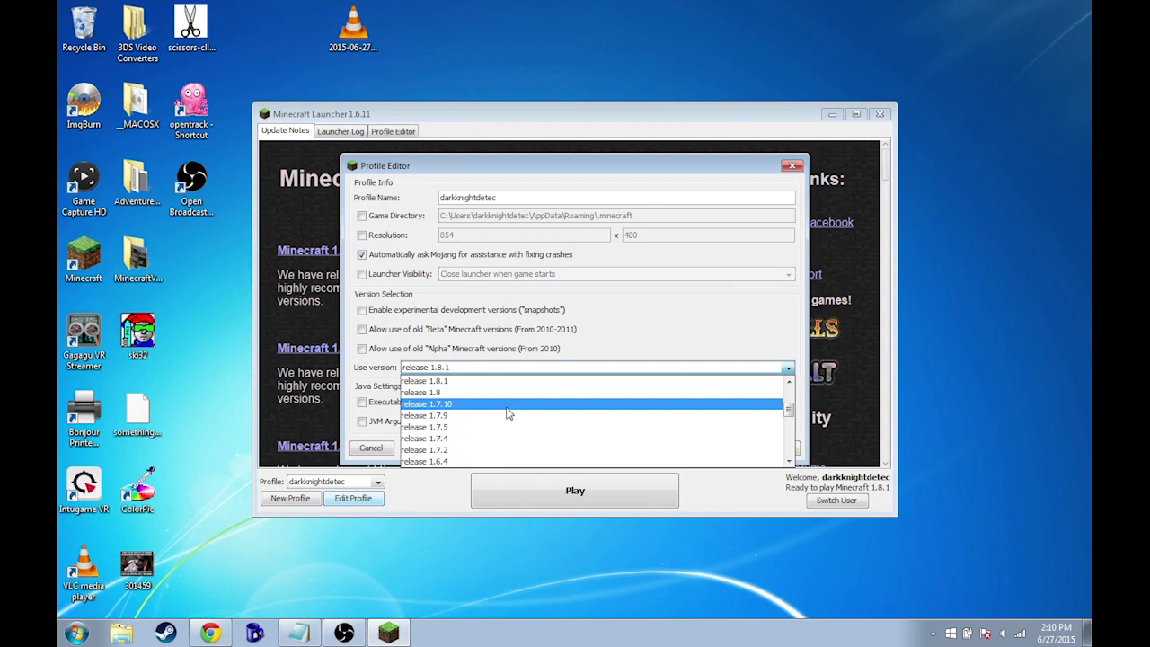
left_click(426, 403)
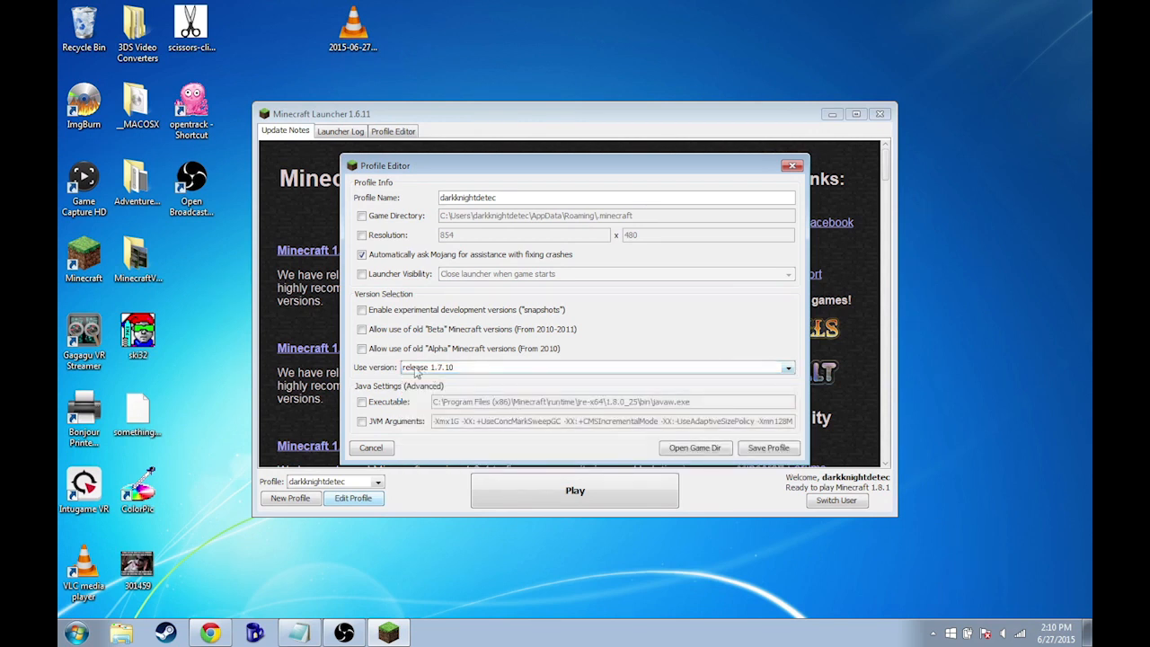
mouse_move(682, 399)
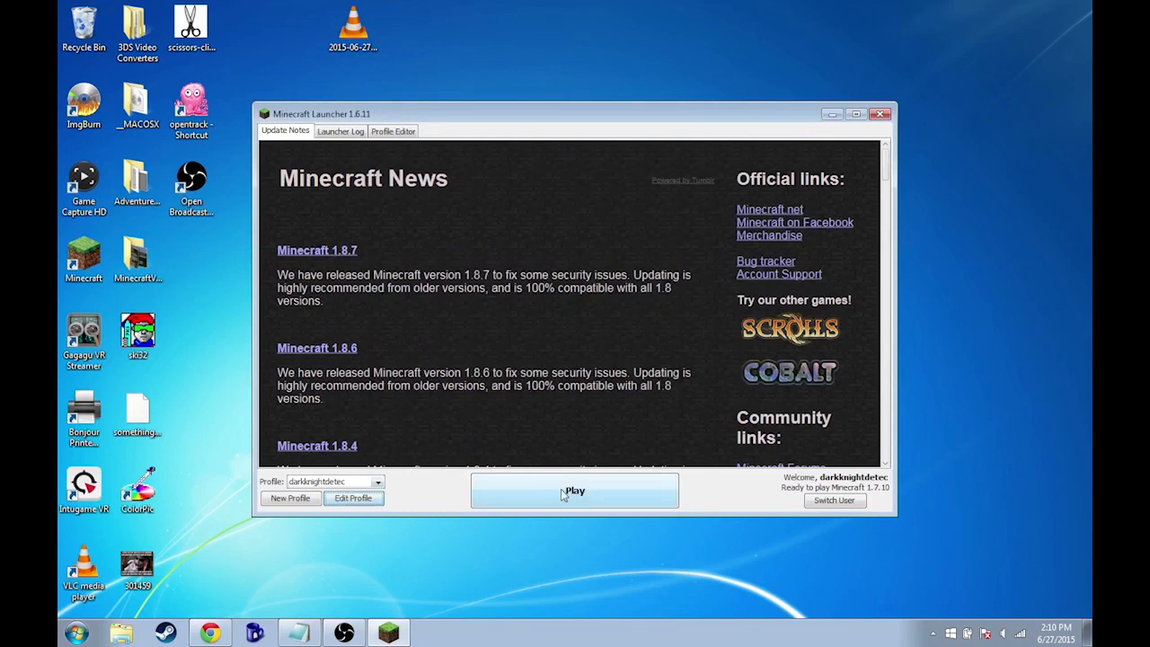
- Run Minecraft 1.7.10 to its title screen, quit, and reopen the launcher
left_click(574, 490)
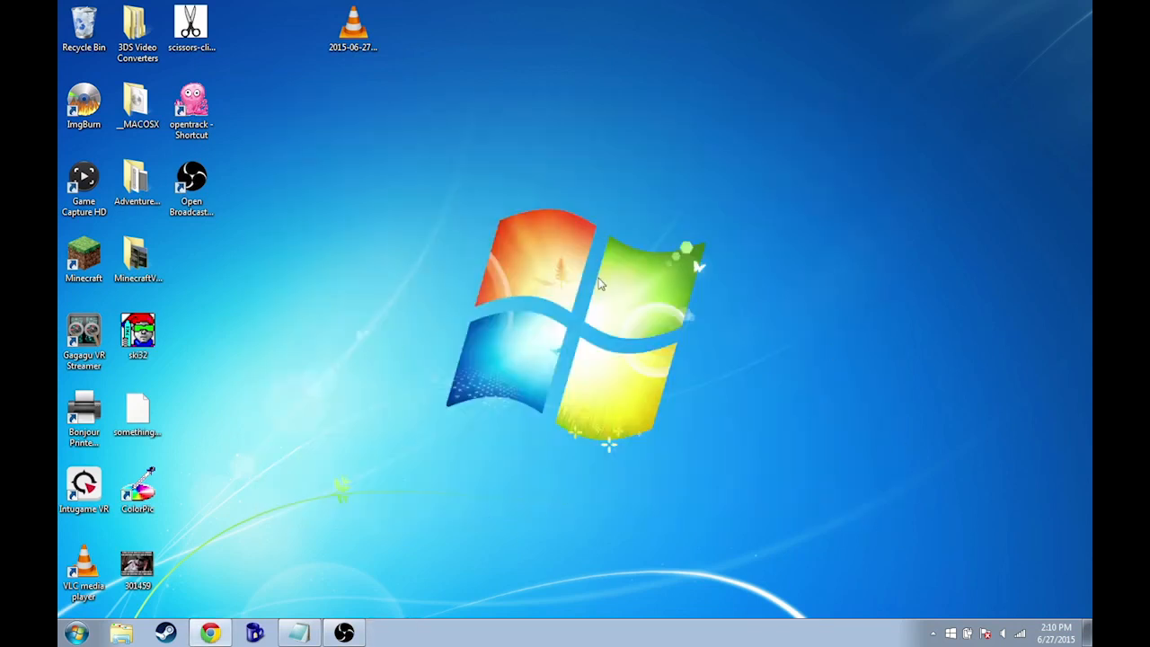
double_click(83, 254)
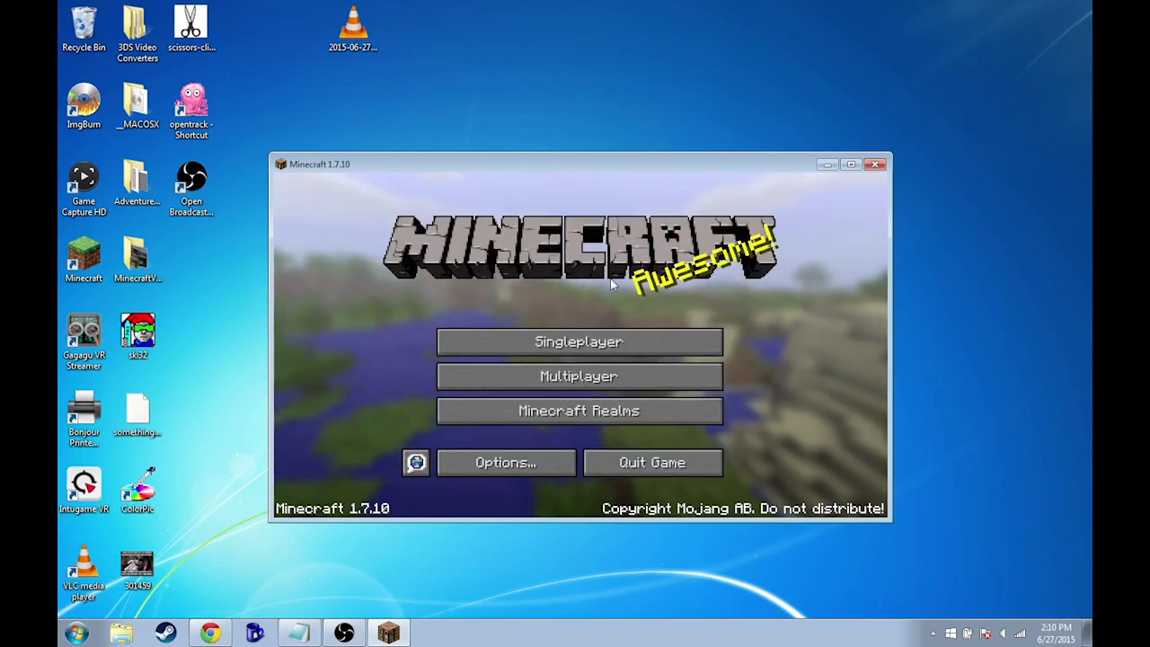
mouse_move(290, 321)
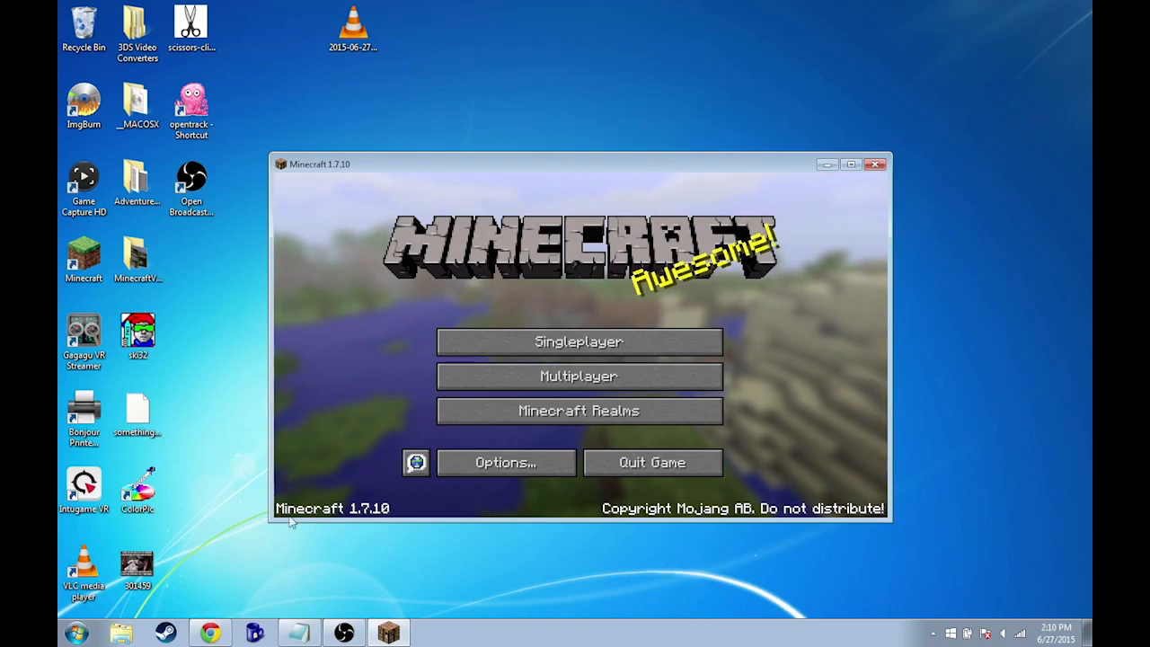
mouse_move(652, 461)
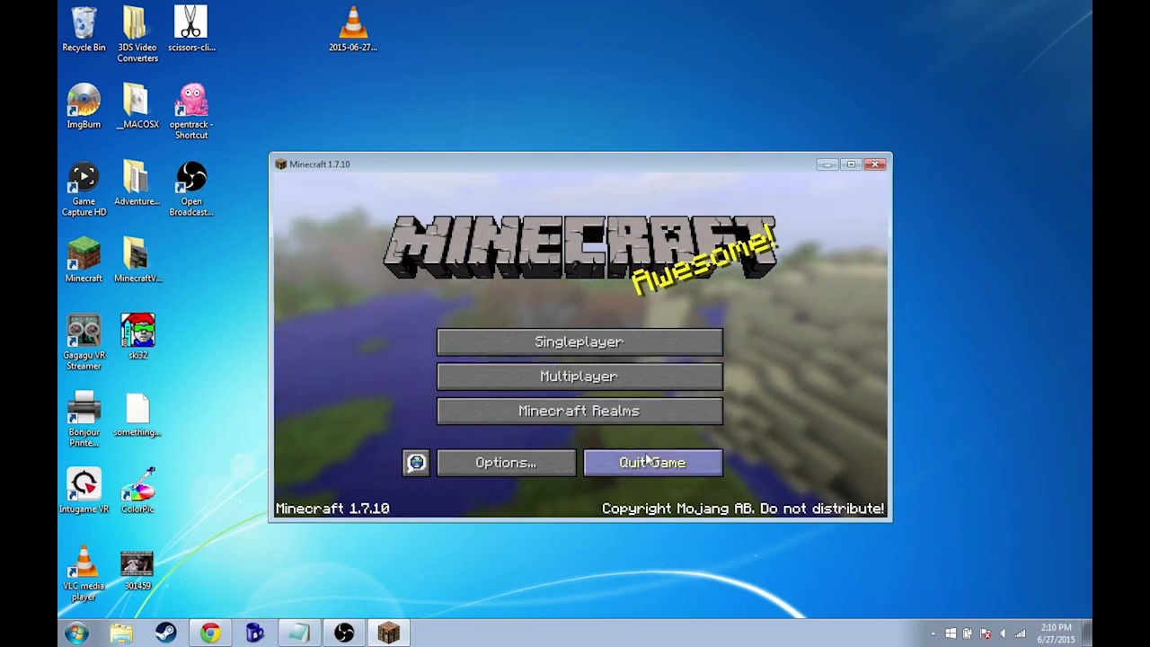
left_click(651, 462)
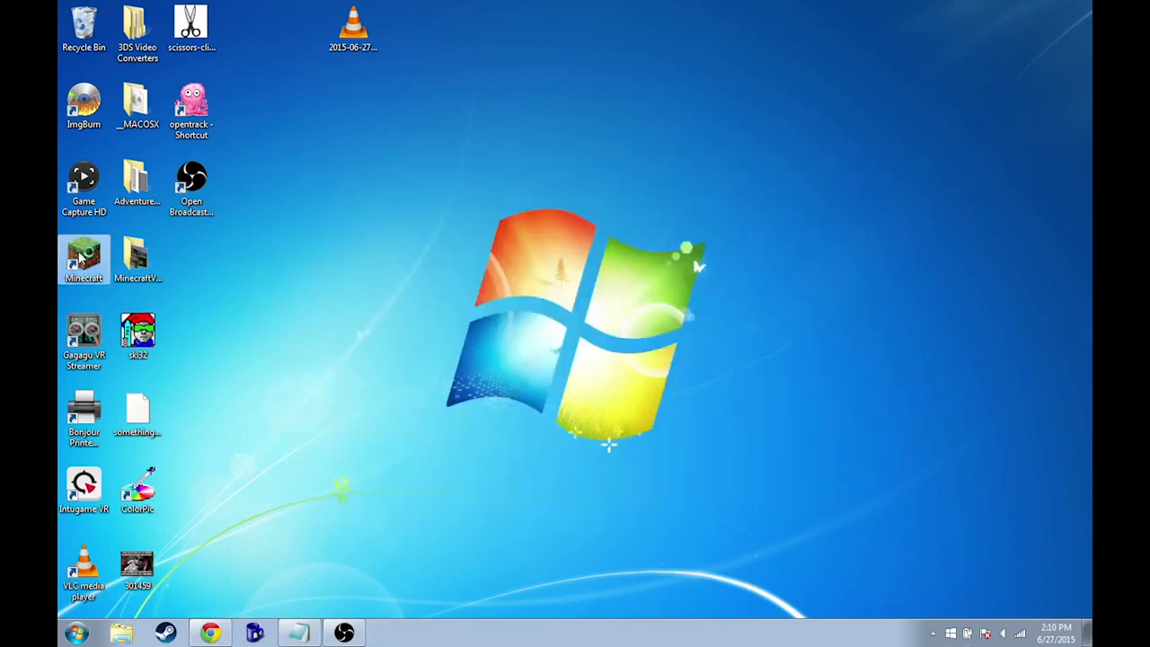
double_click(84, 254)
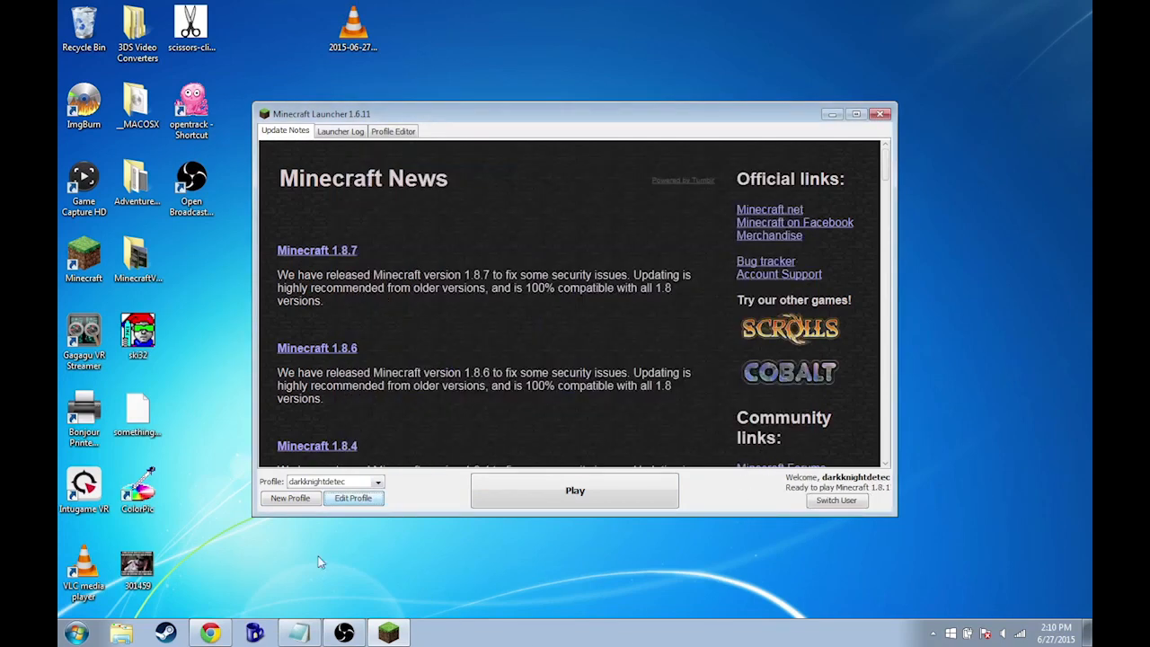
- Play Minecraft 1.8.1 up to the title screen, then quit the game
left_click(879, 113)
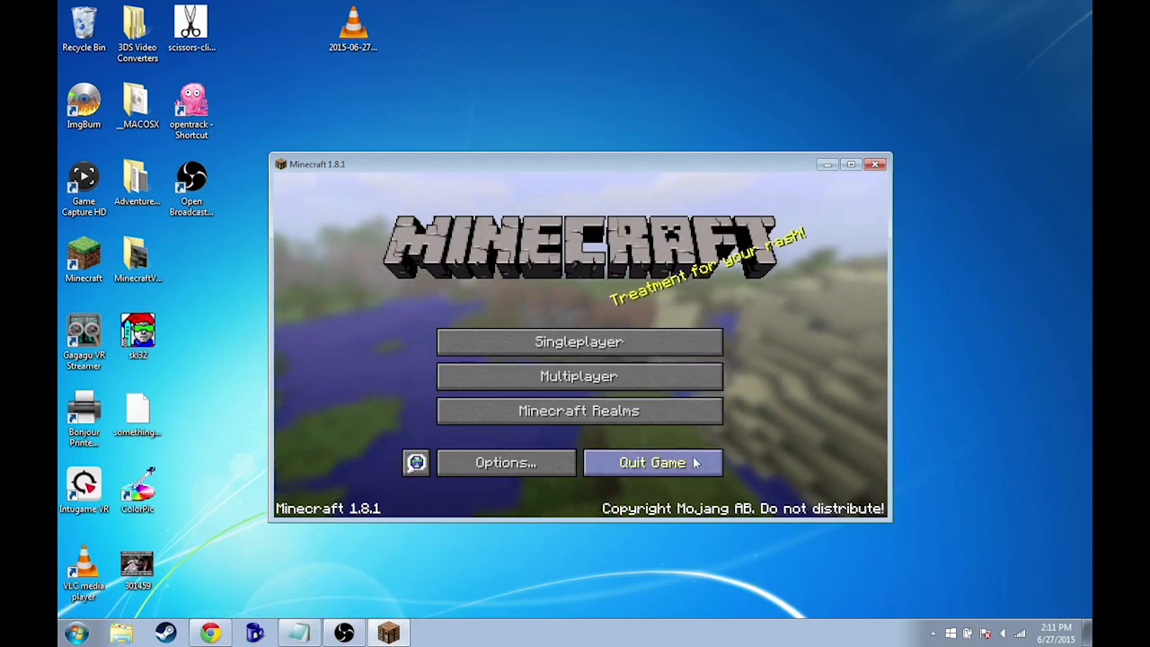
left_click(652, 462)
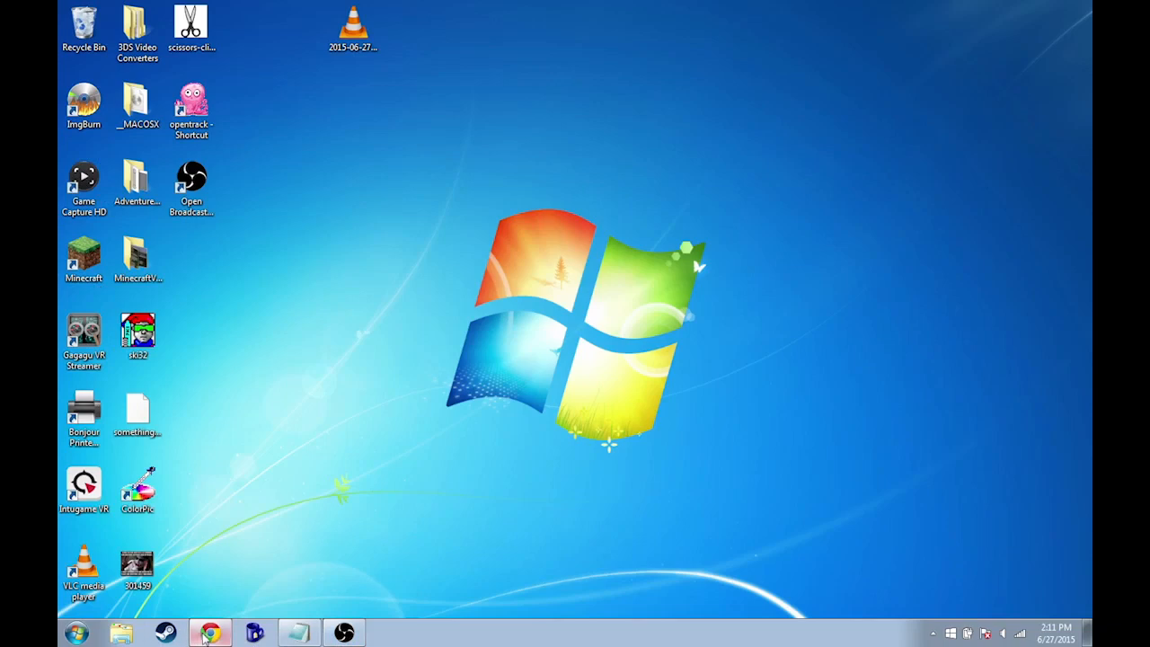
- Follow the 'here' mirror link for the Minecraft 1.8.1 PRE2 installer on the forum
left_click(209, 633)
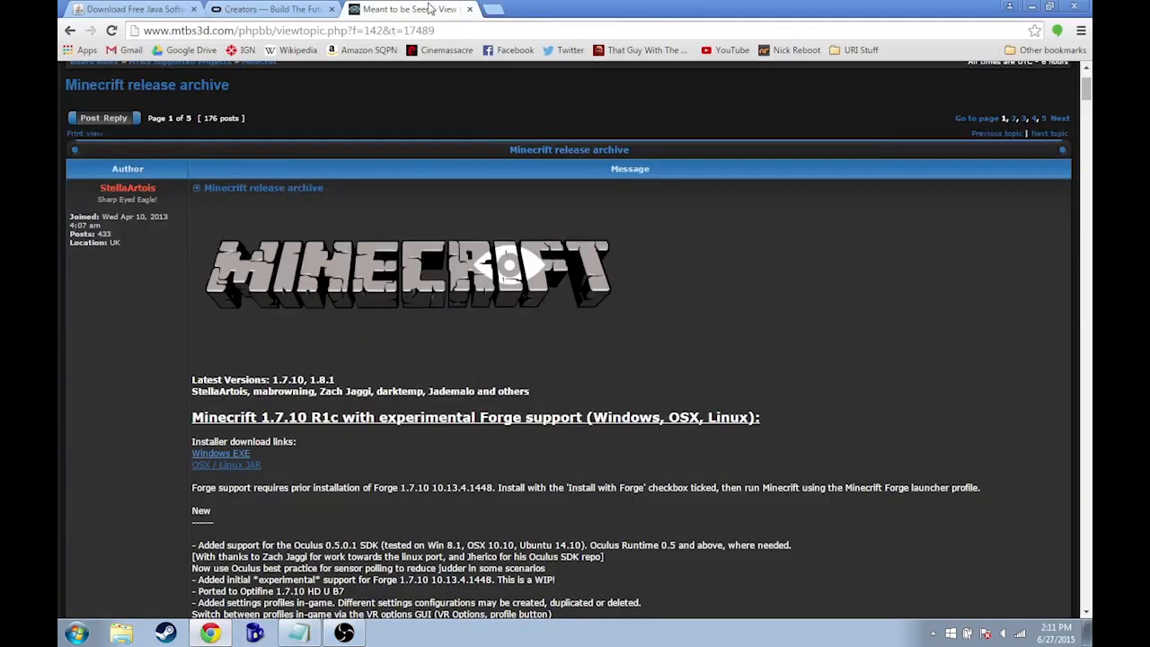
mouse_move(807, 359)
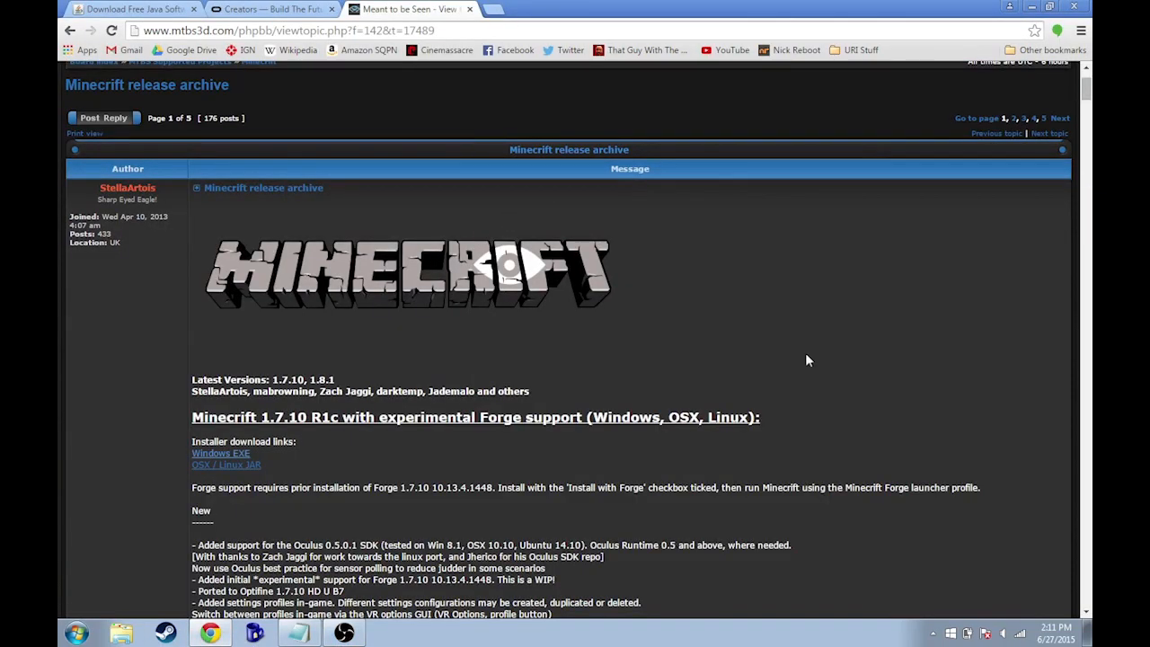
scroll("down", 3)
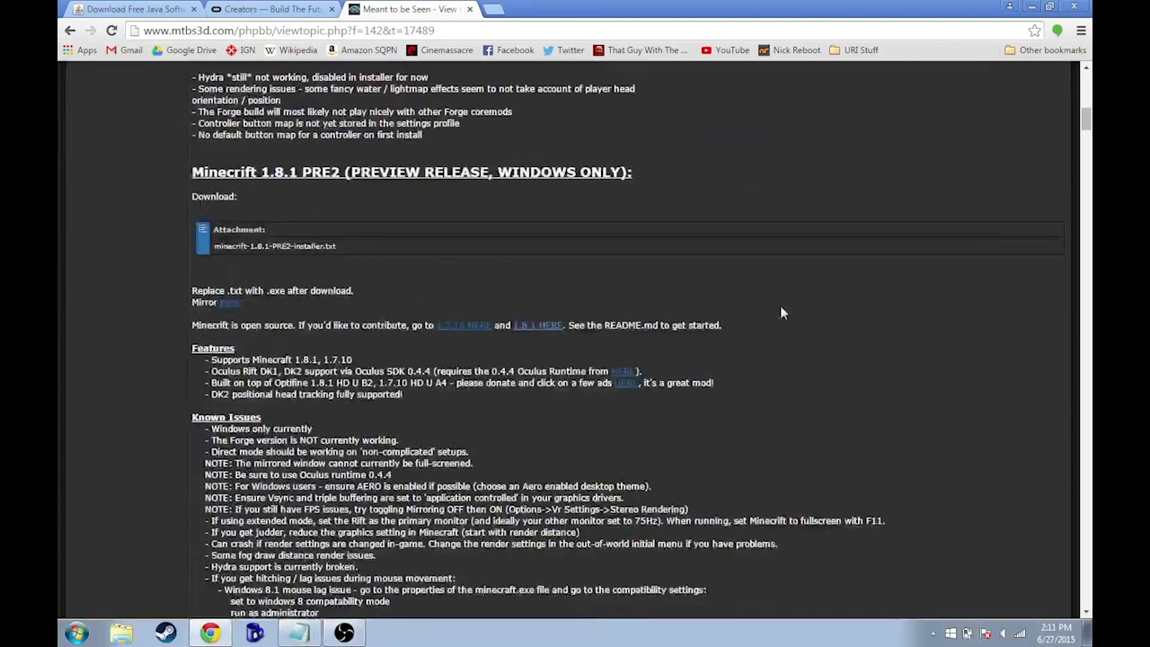
scroll("down", 3)
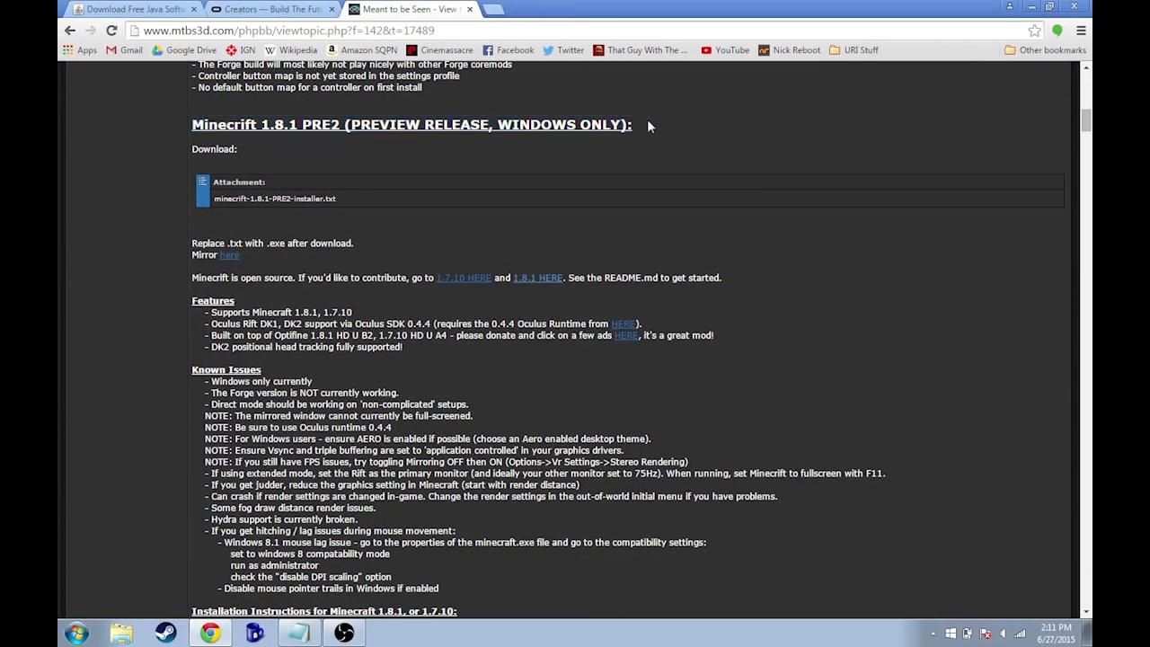
mouse_move(226, 255)
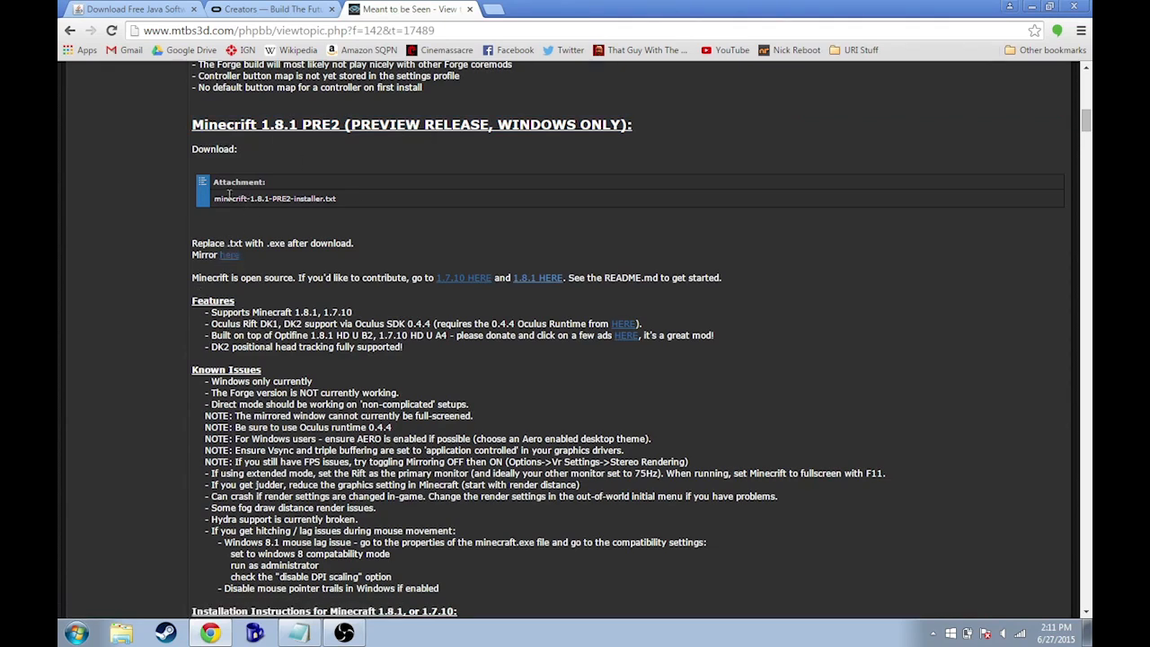
left_click(228, 254)
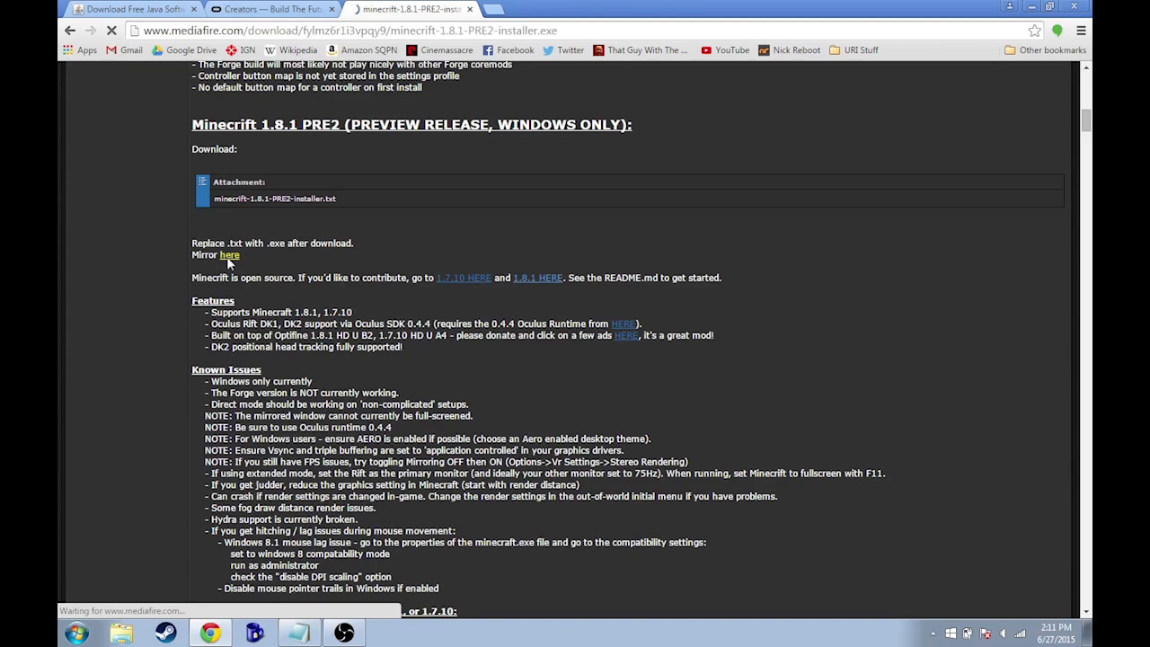
- Download minecrift-1.8.1-PRE2-installer from MediaFire and run it past the publisher warning
left_click(230, 255)
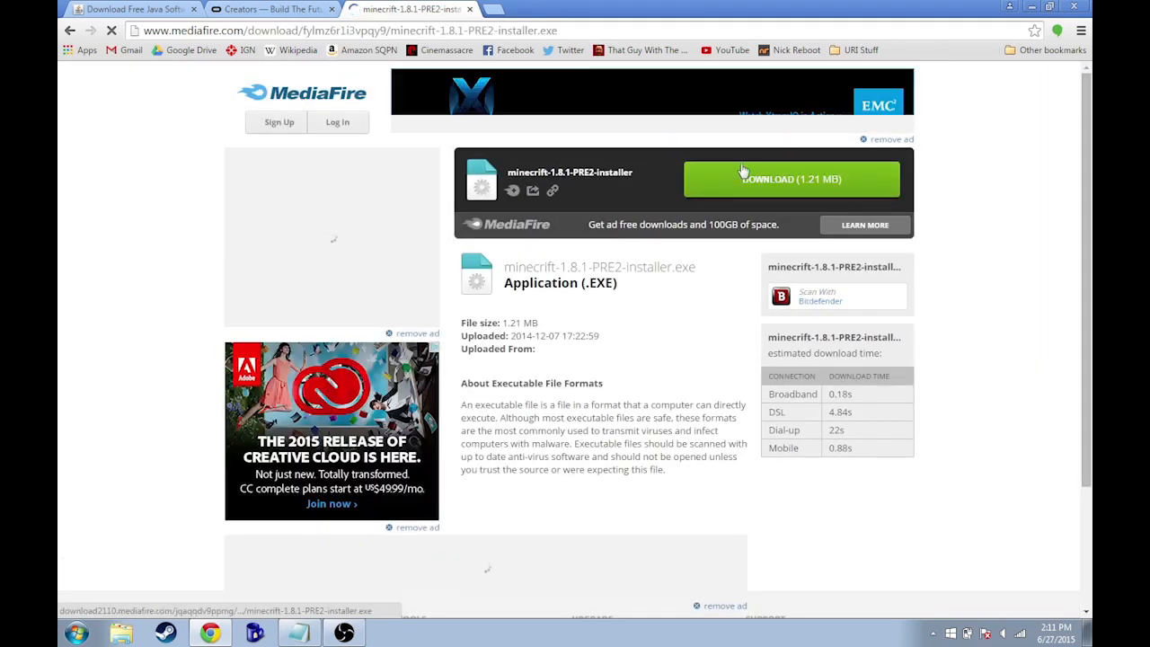
left_click(791, 179)
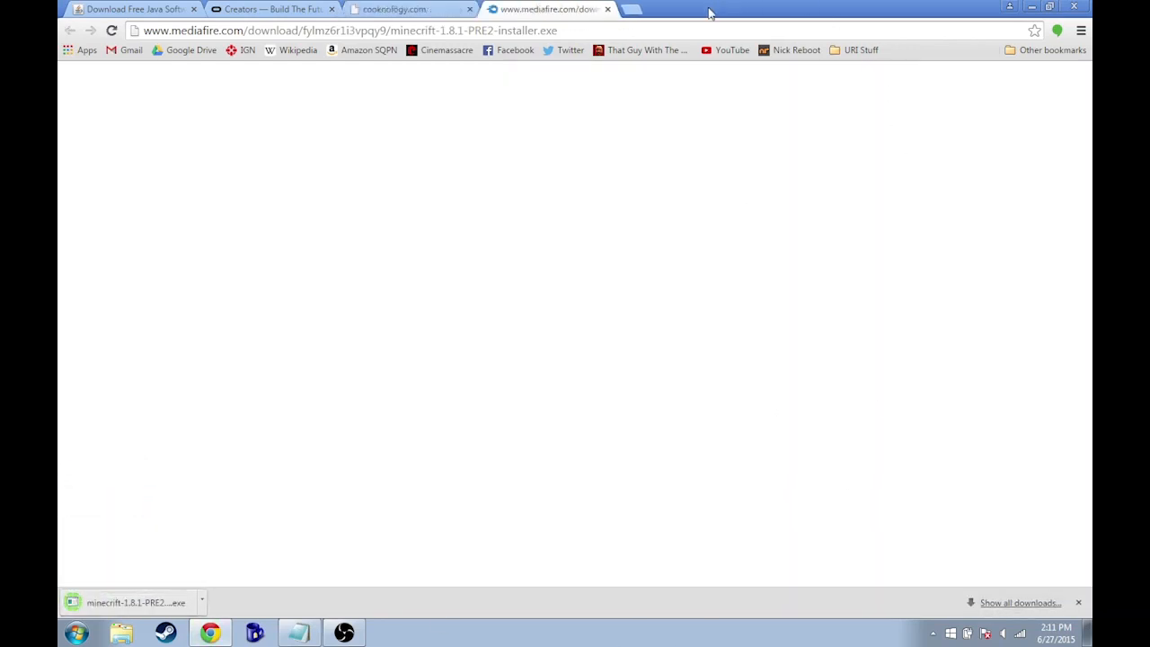
left_click(136, 601)
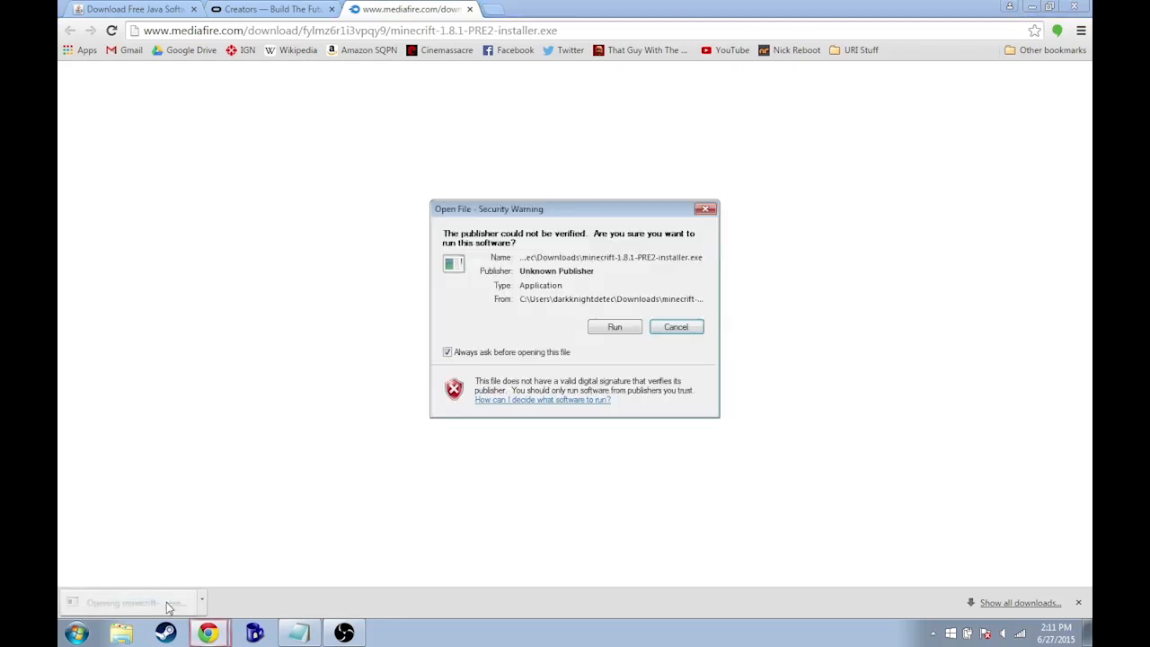
left_click(613, 326)
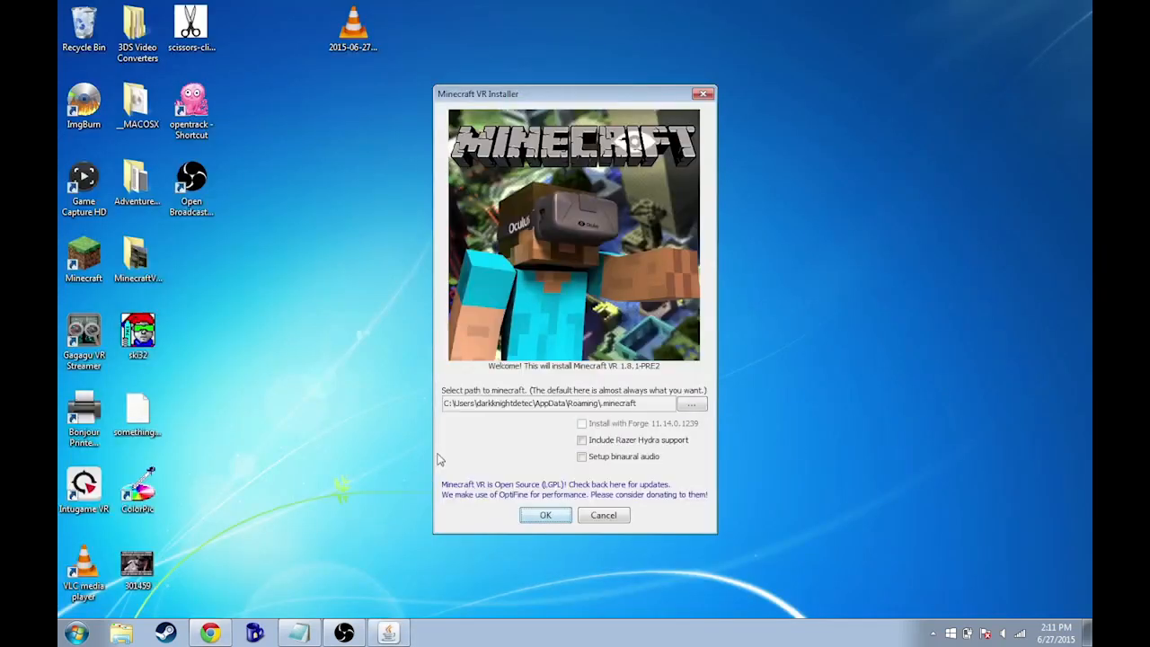
- Move the Minecraft VR Installer window aside on the desktop
left_click_drag(574, 94, 508, 92)
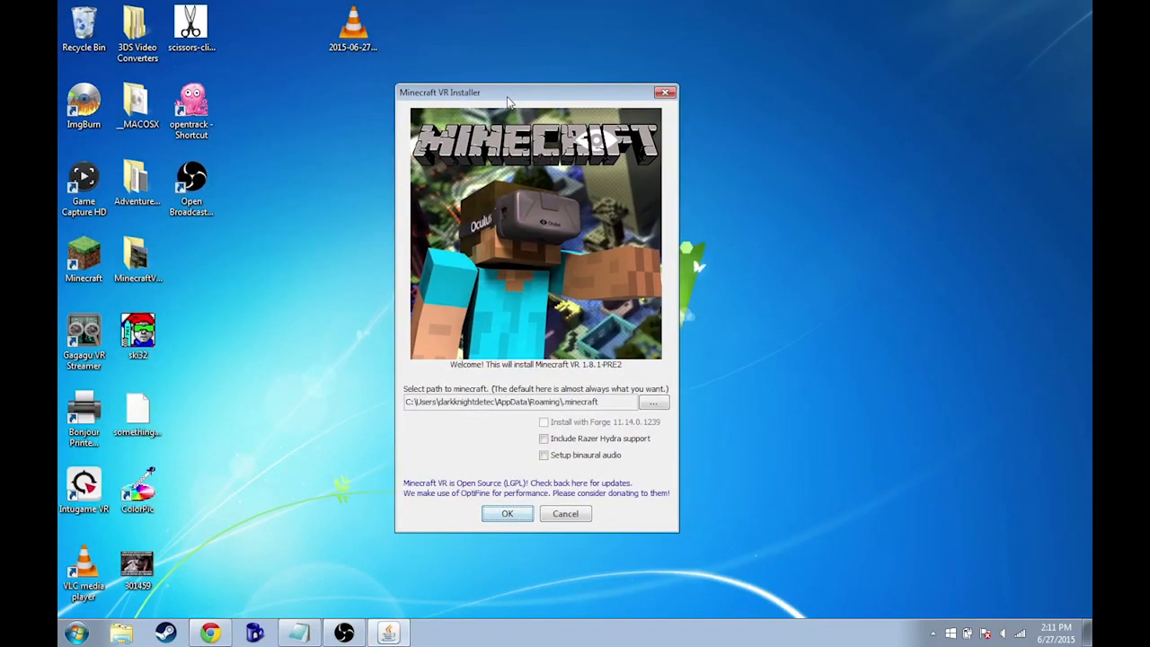
mouse_move(635, 438)
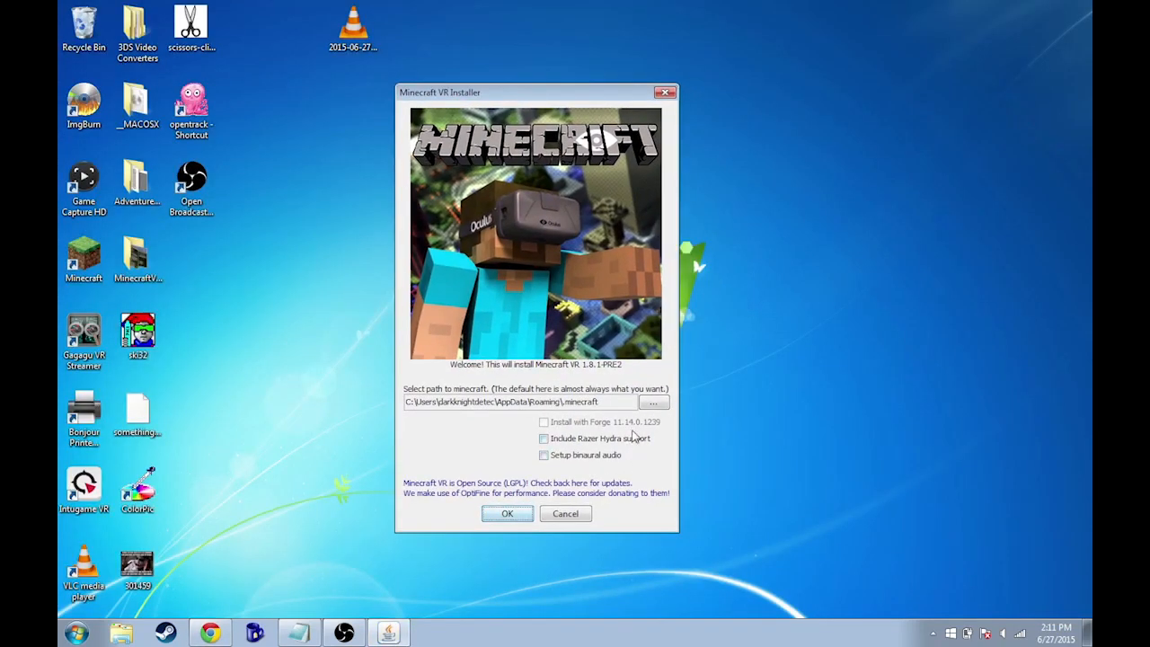
mouse_move(460, 416)
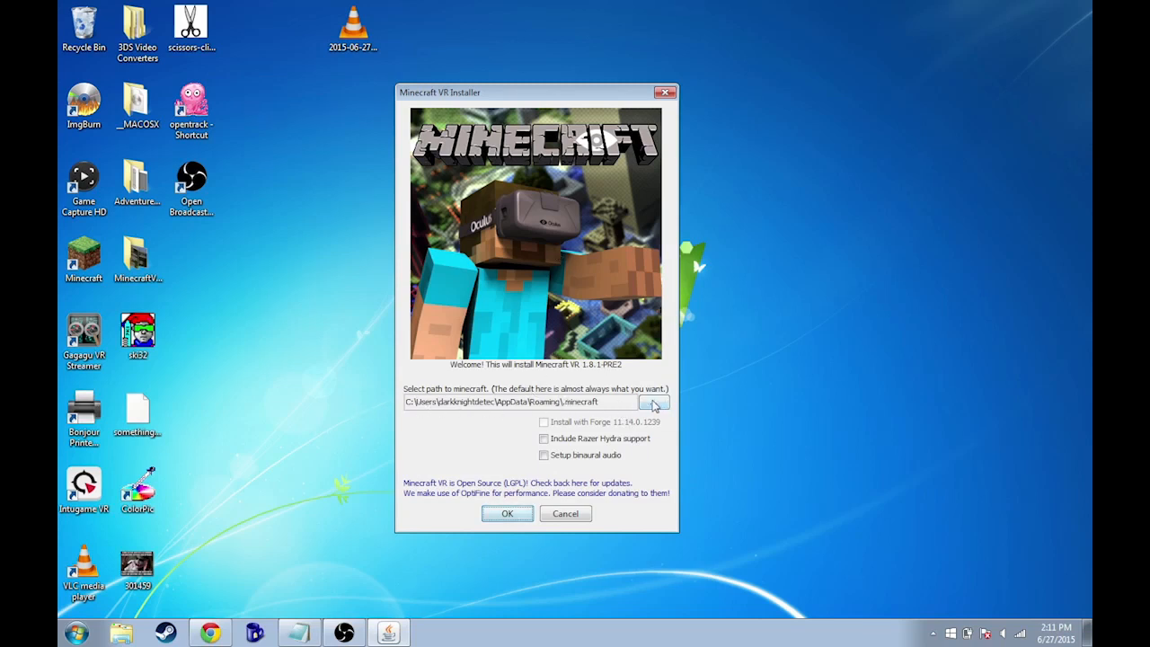
mouse_move(608, 420)
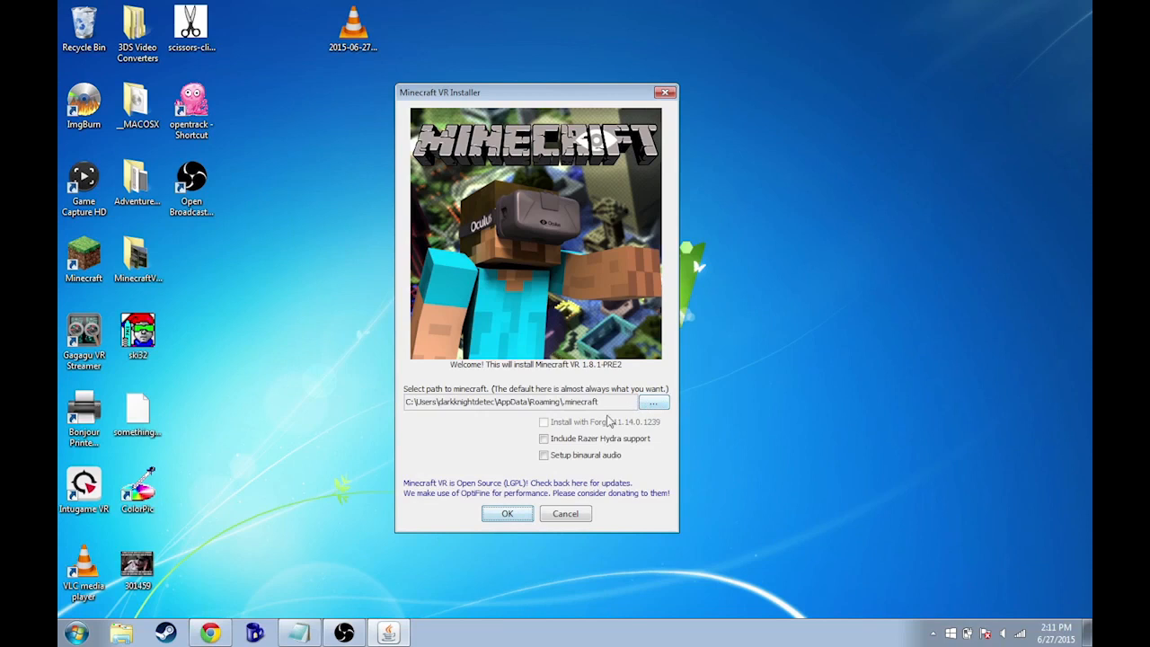
mouse_move(592, 474)
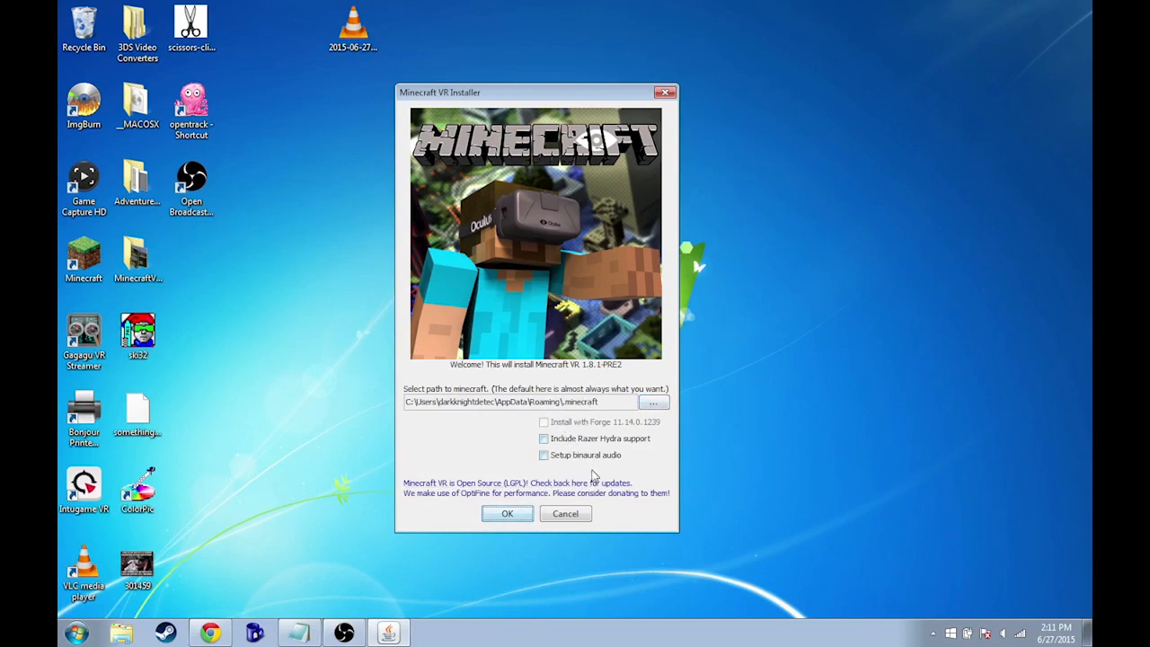
mouse_move(534, 411)
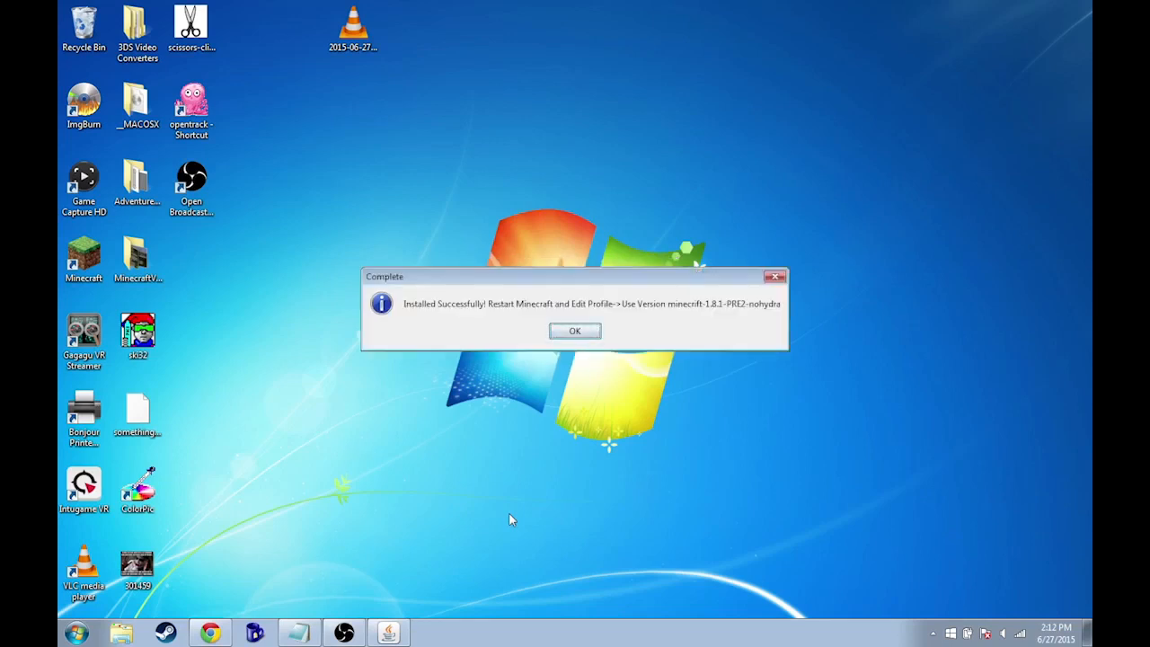
mouse_move(505, 316)
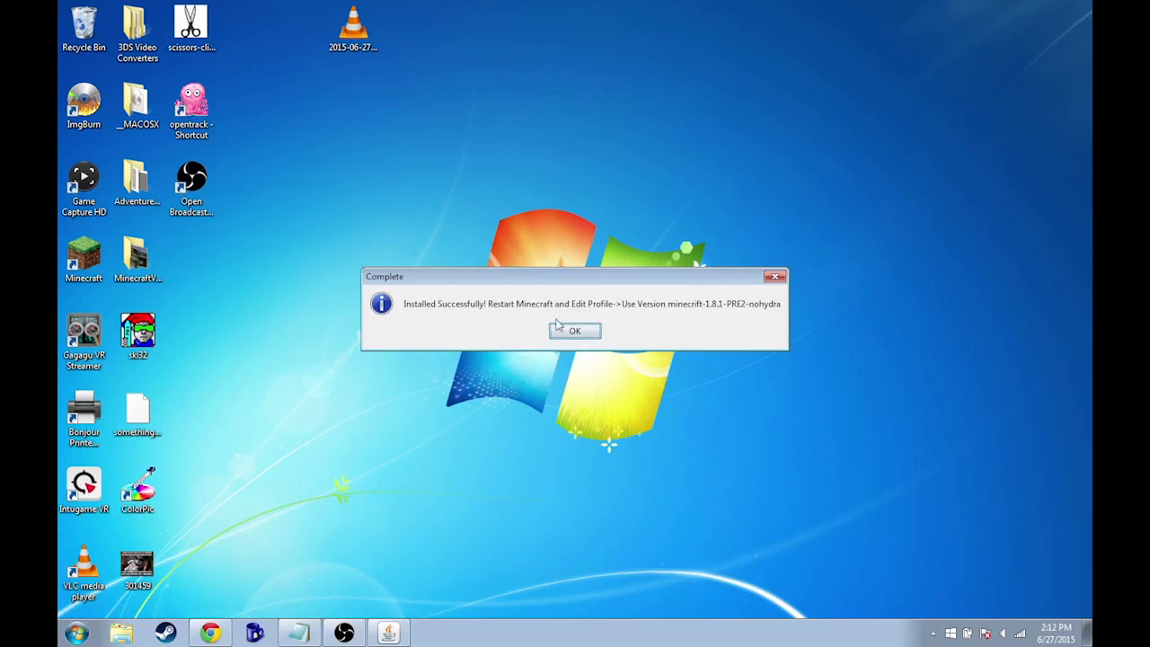
- Dismiss the install-complete message, relaunch Minecraft, and open the profile editor
left_click(574, 330)
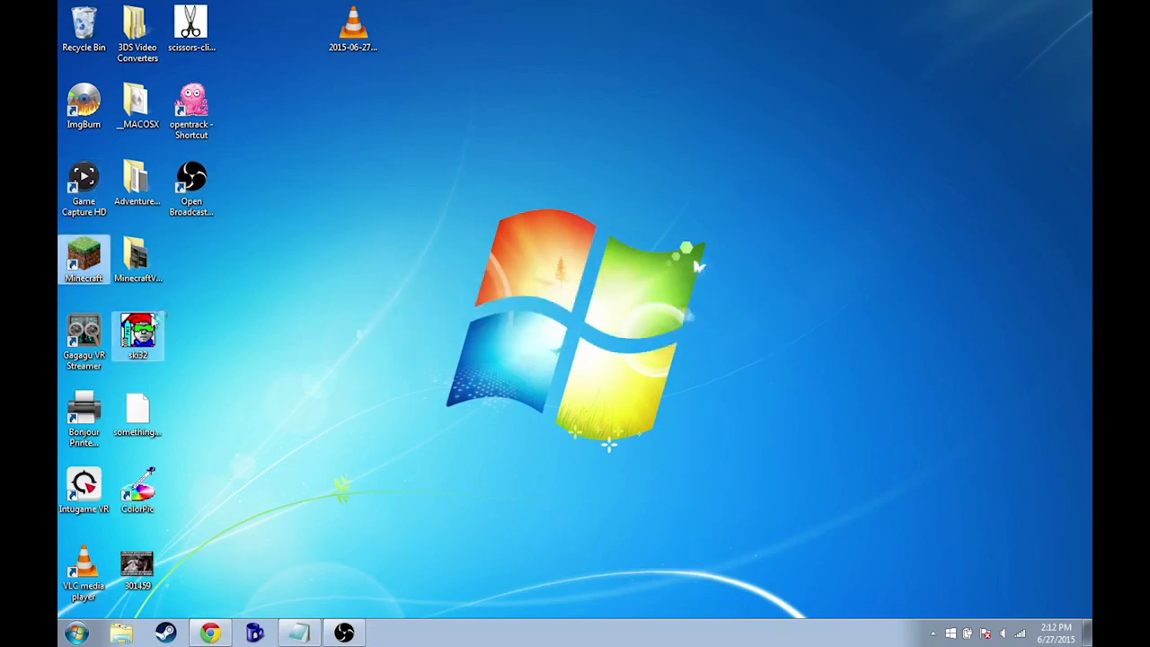
double_click(83, 257)
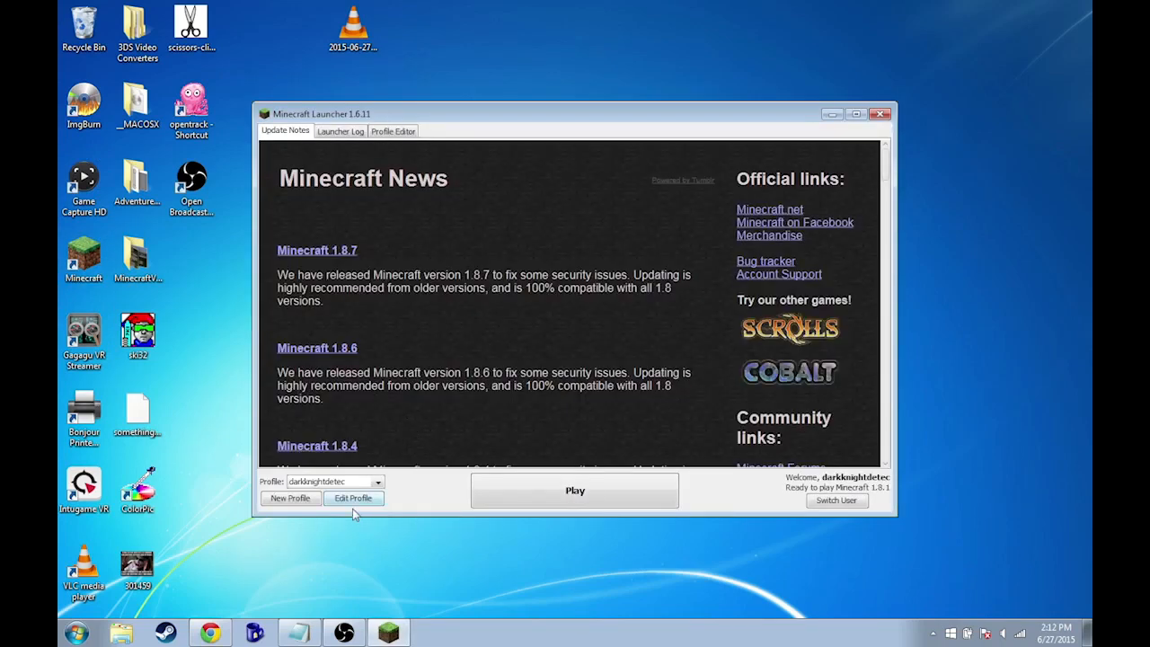
mouse_move(393, 485)
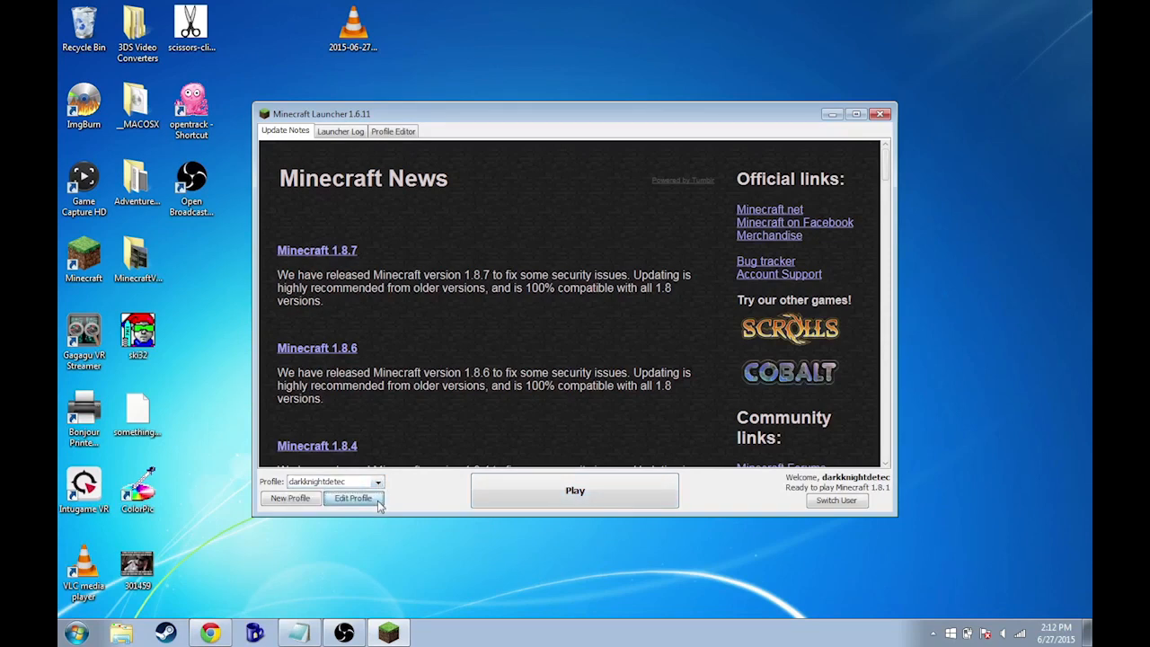
left_click(352, 498)
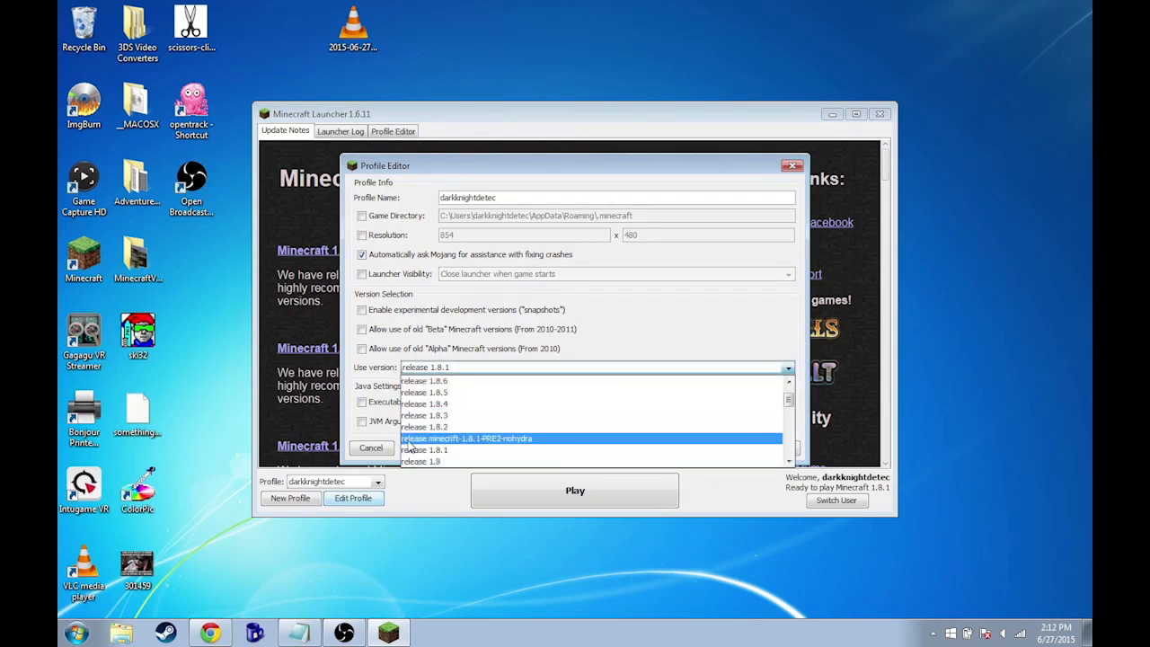
mouse_move(499, 448)
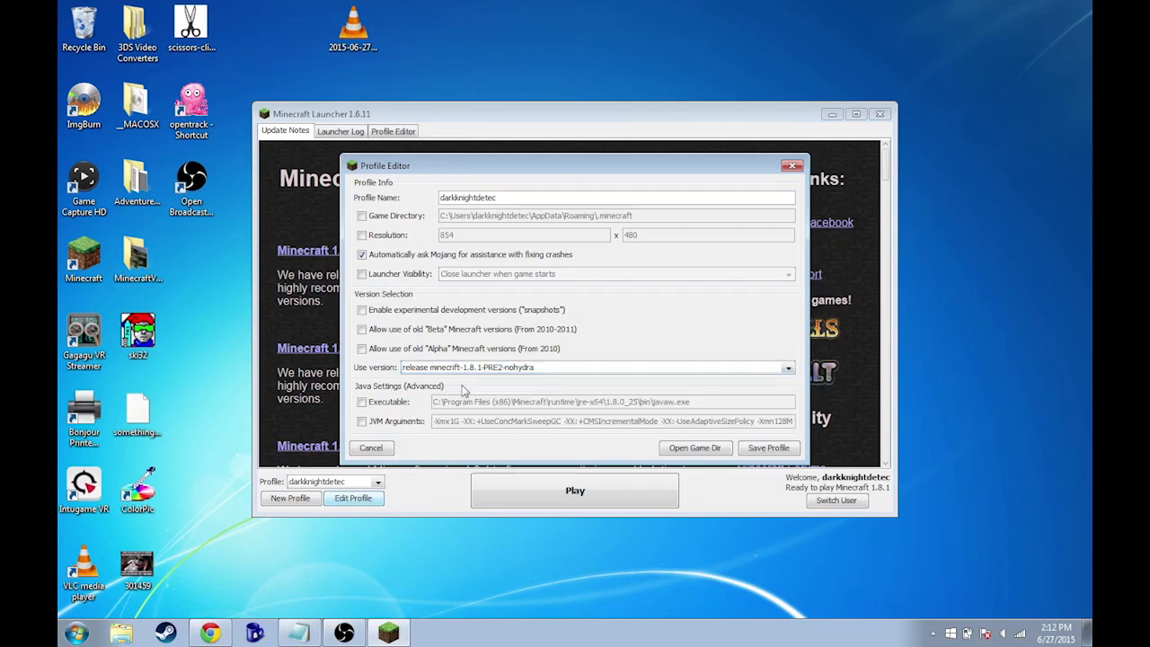
mouse_move(768, 447)
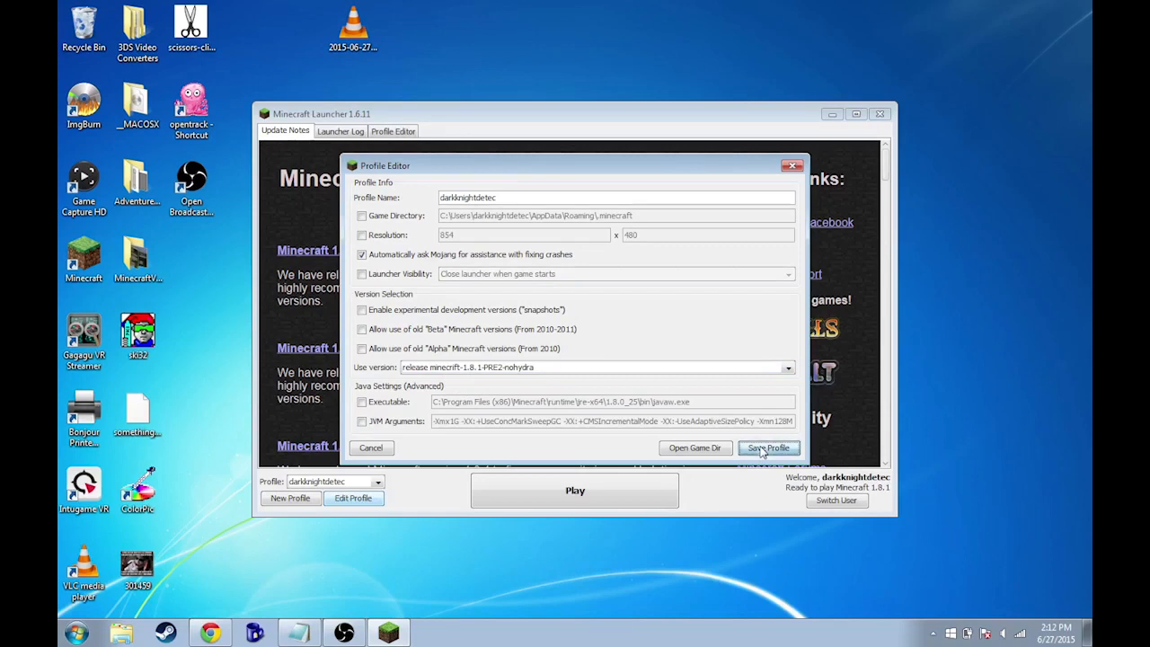
- Save the minecrift-1.8.1-PRE2-nohydra profile and launch it to download the files
left_click(768, 447)
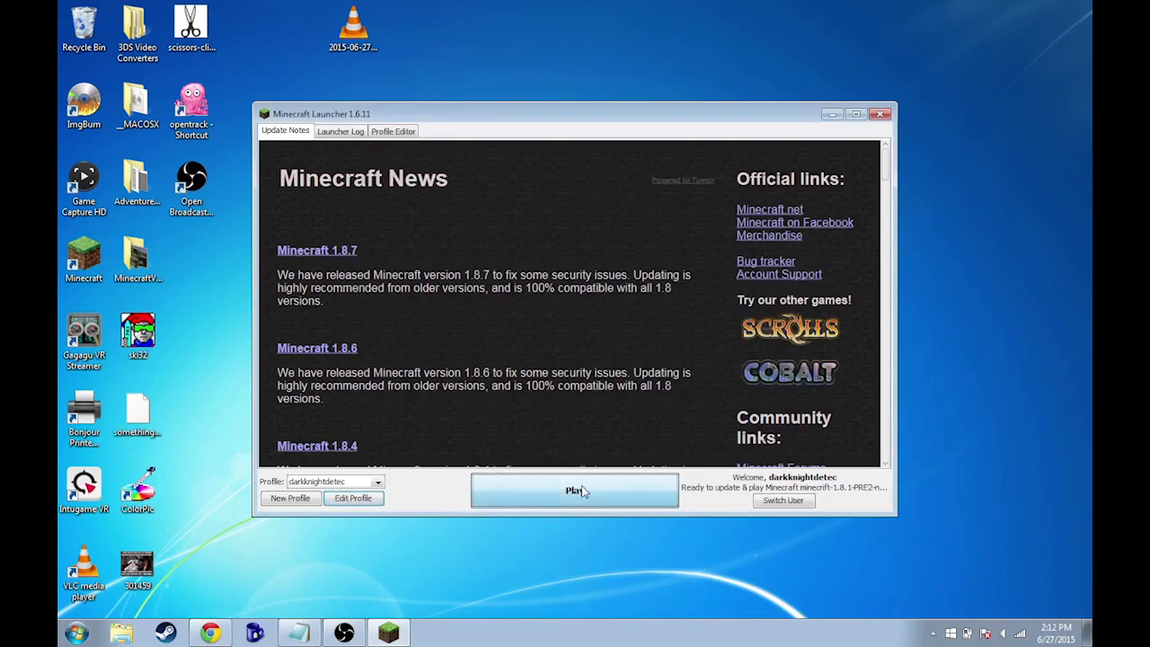
left_click(574, 490)
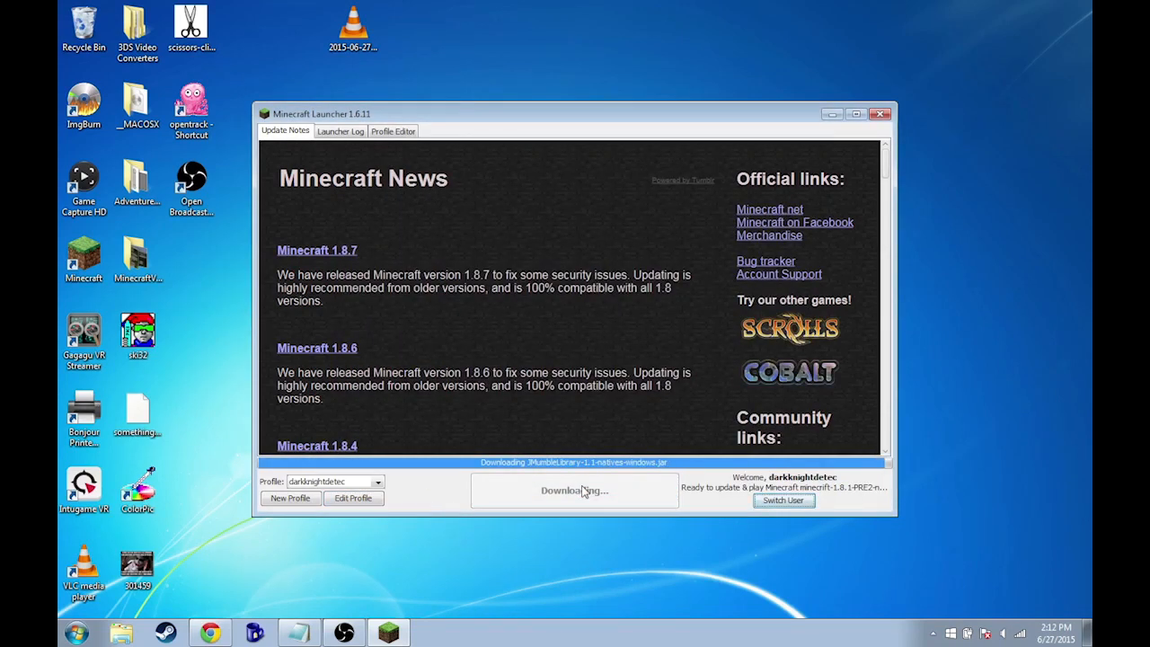
left_click(879, 113)
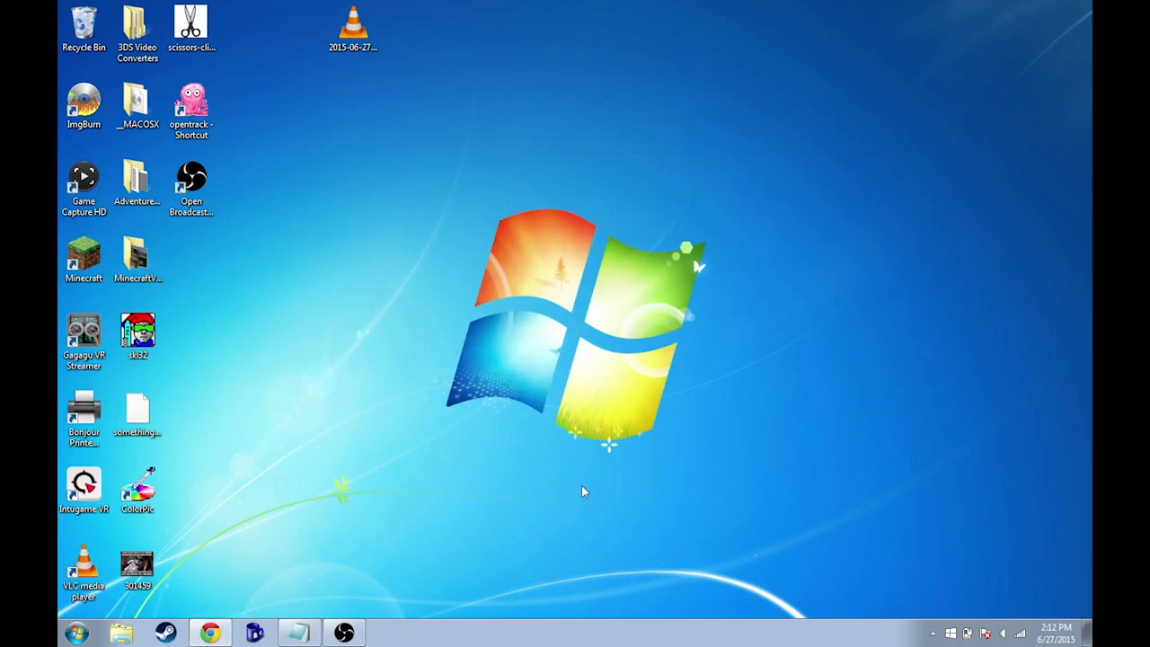